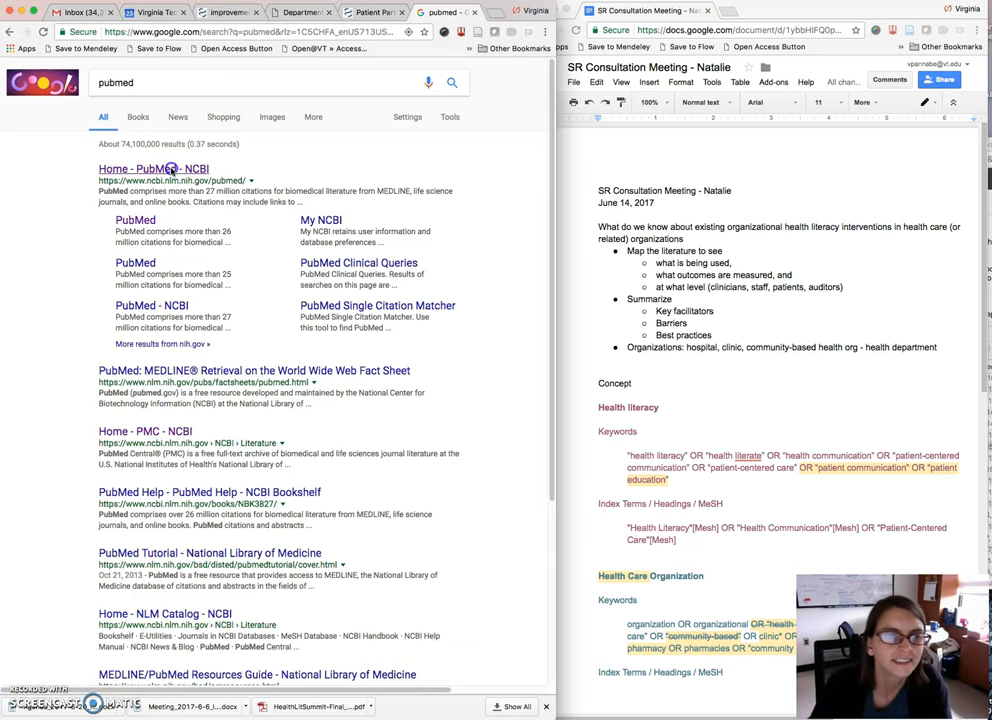
# Open PubMed from the Google results and go to the Advanced Search Builder
pyautogui.click(152, 168)
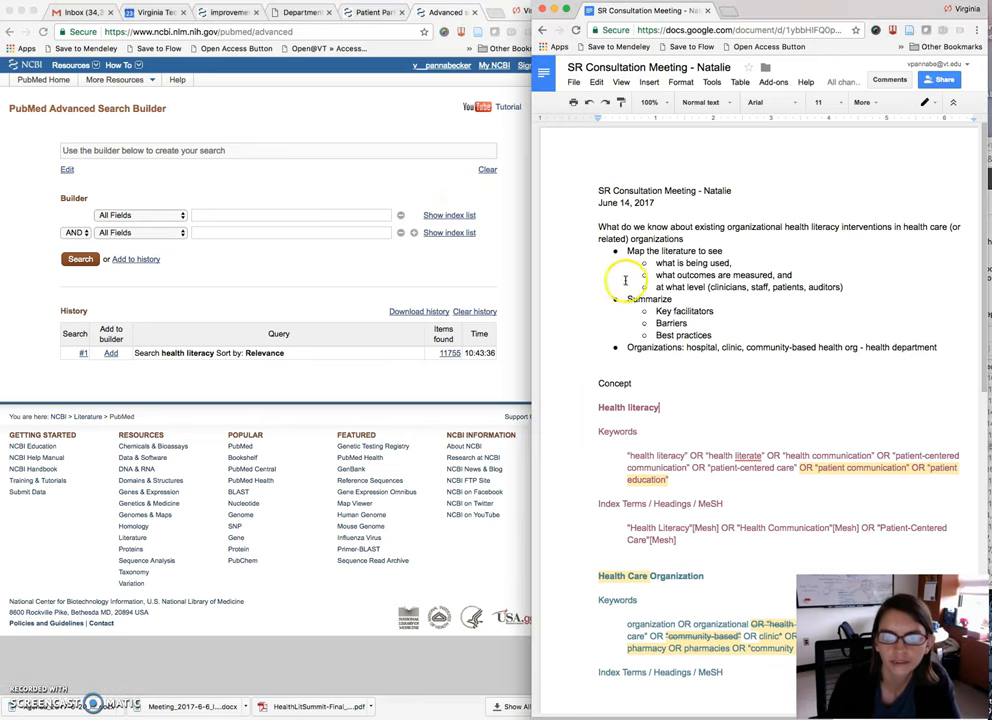
# Copy the health literacy keyword string from the Google Doc and return to Advanced search
pyautogui.scroll(-3)
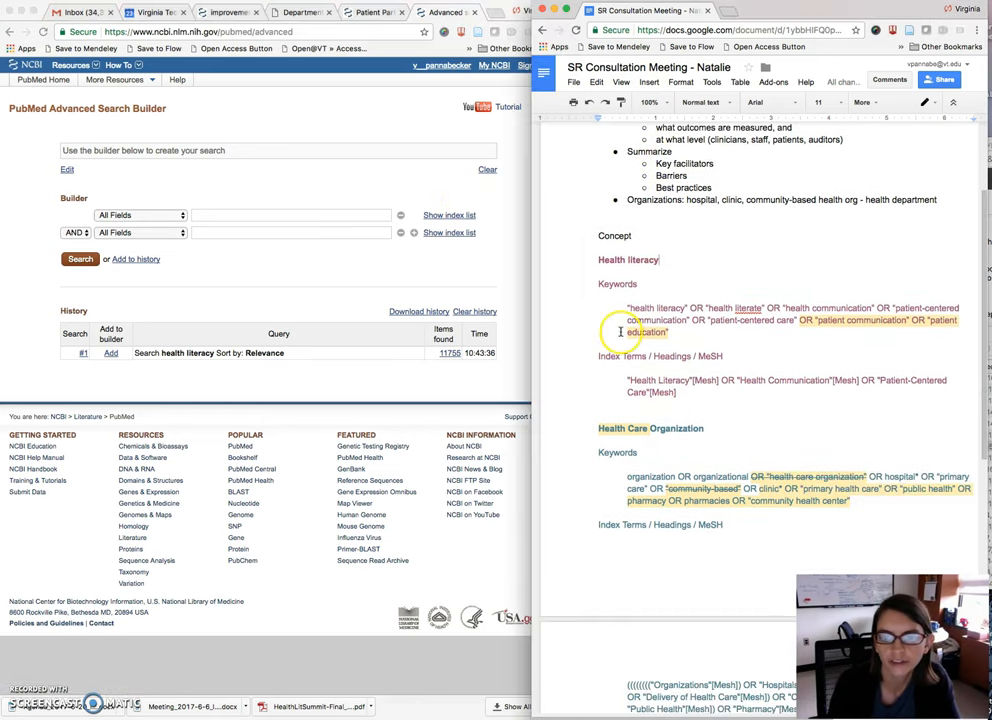
pyautogui.moveTo(628, 308); pyautogui.dragTo(668, 332)
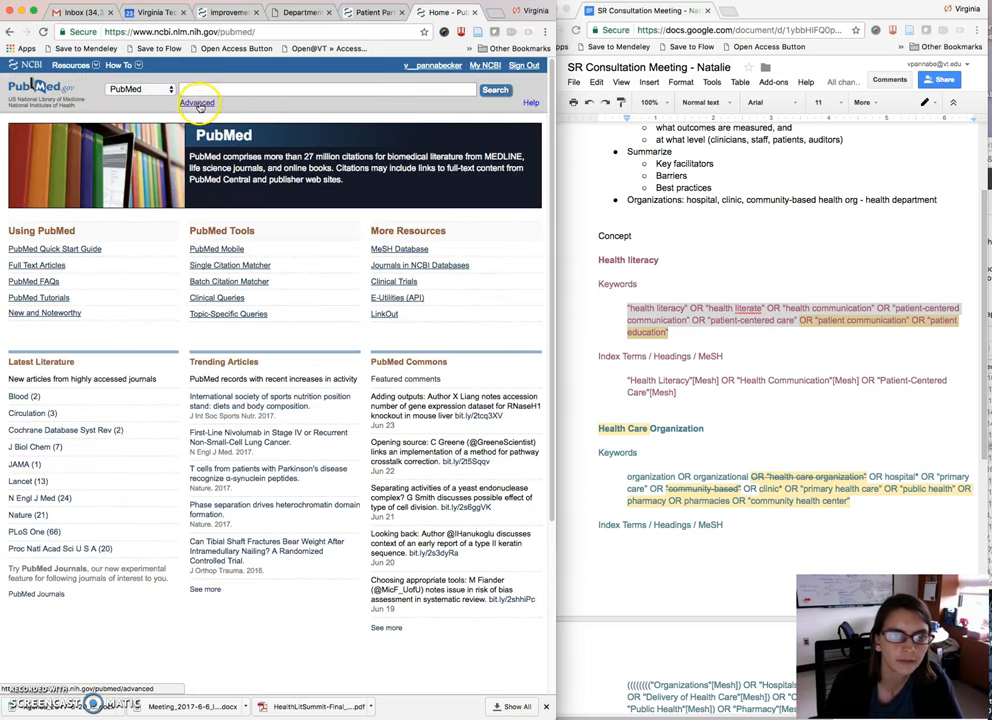
pyautogui.click(212, 100)
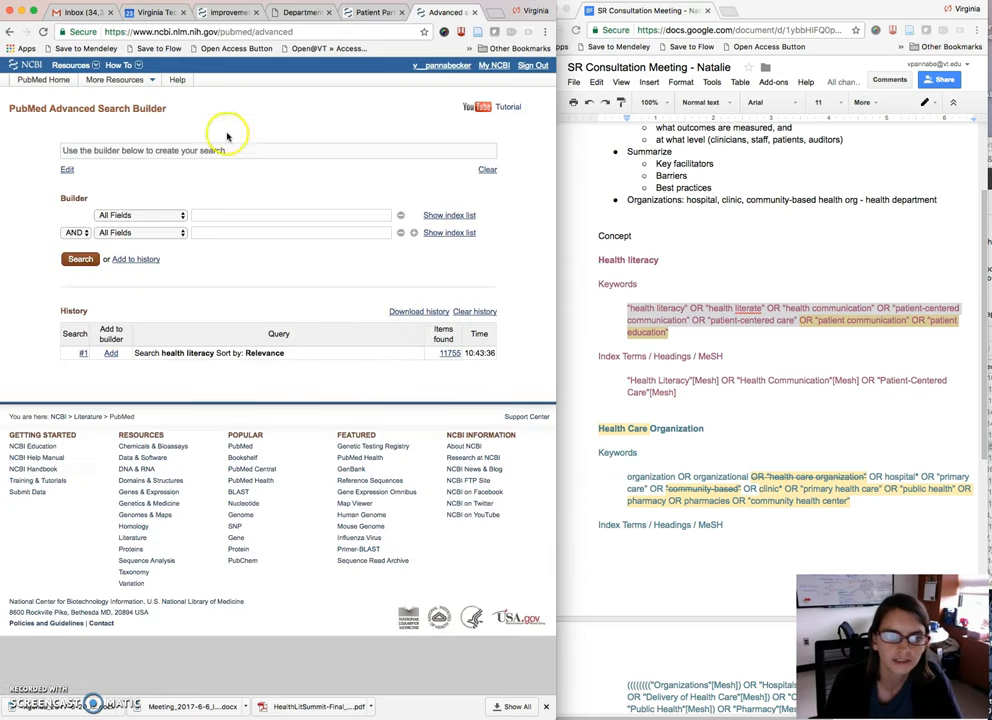
# Enter "health literacy" OR "health literate" OR "health communication"... restricted to Title/Abstract and review the query
pyautogui.click(290, 214)
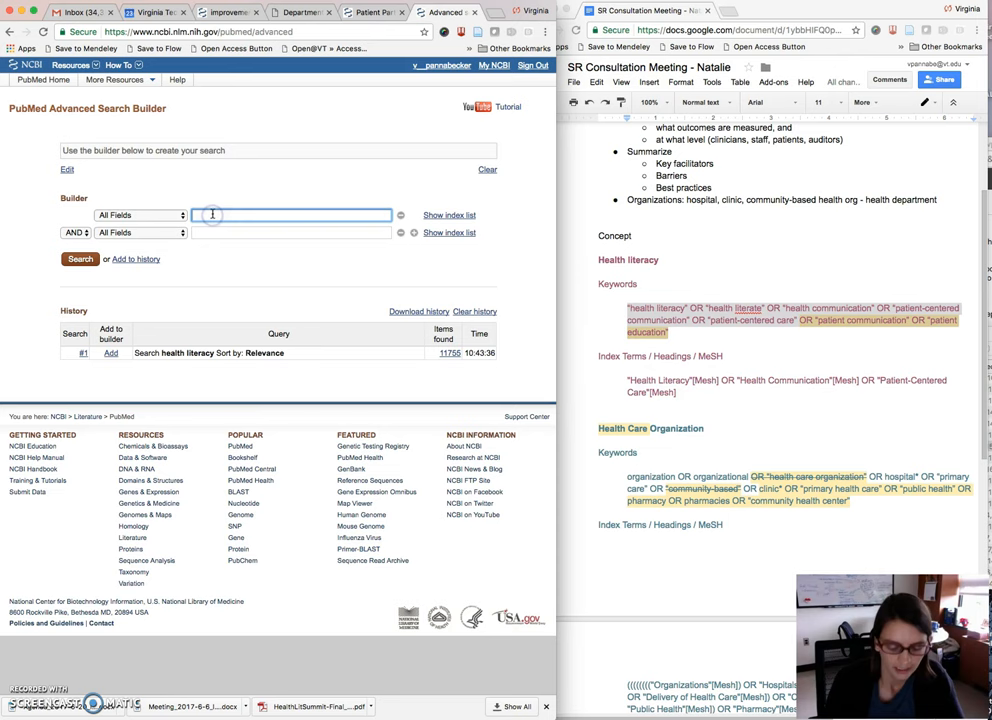
pyautogui.write('"health literacy" OR "health literate" OR "health communication" OR "patient-centered communication" OR "patient-centered care" OR "patient communication" OR "patient education"')
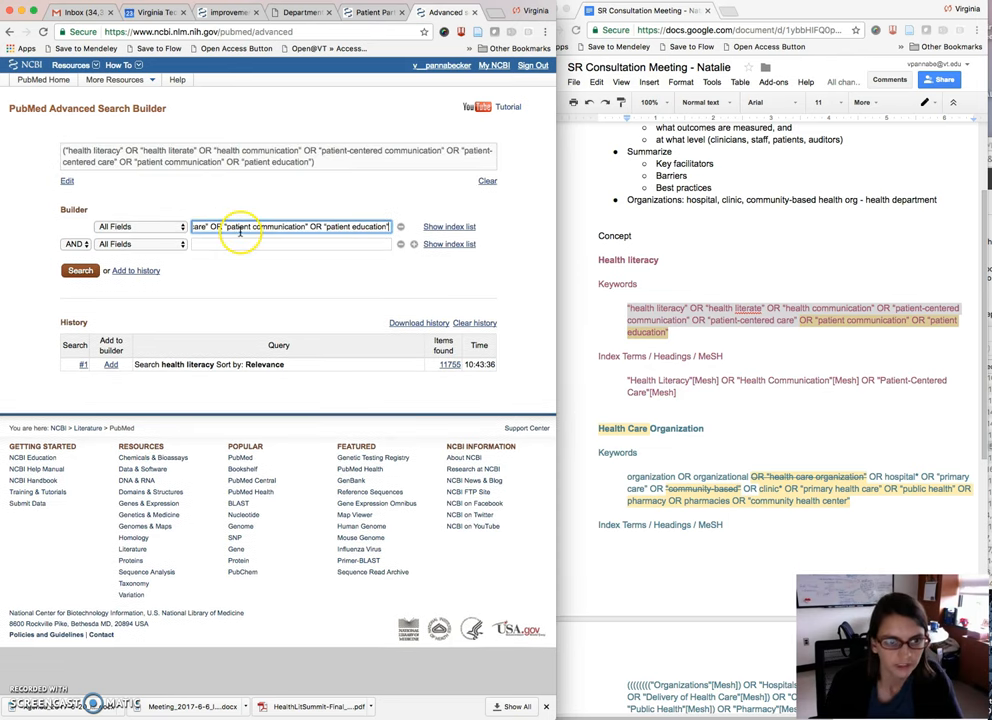
pyautogui.click(140, 226)
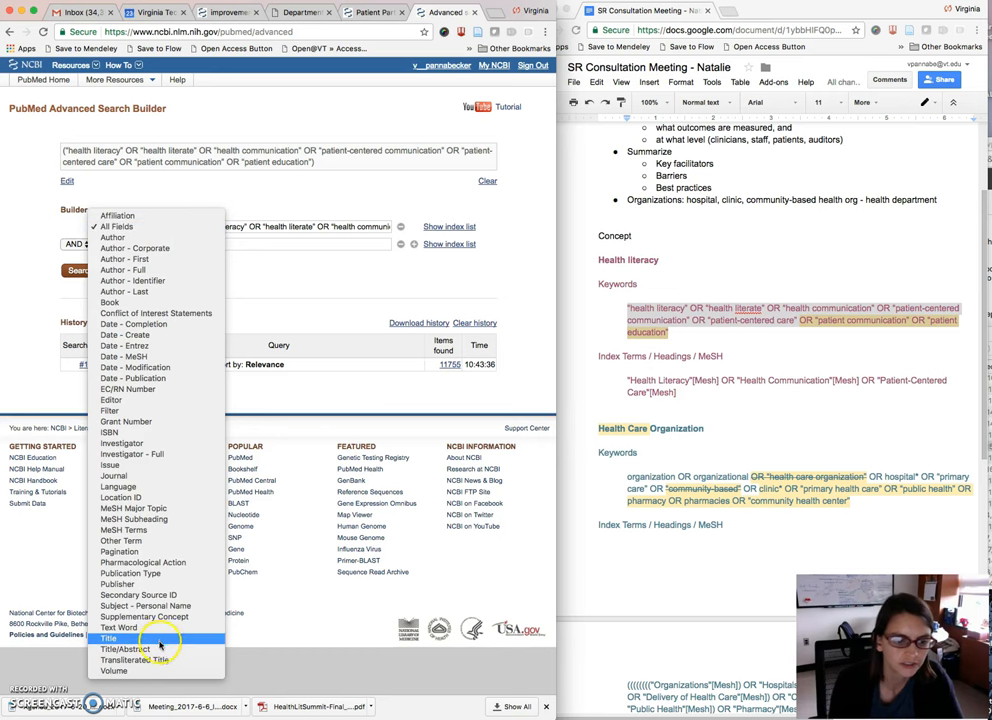
pyautogui.click(124, 660)
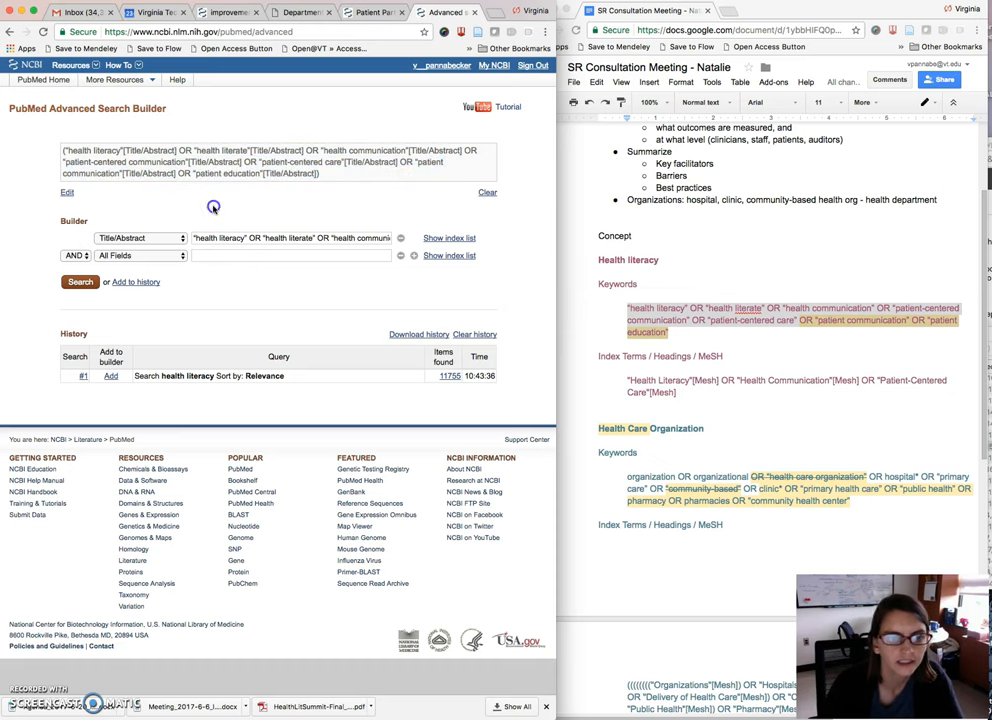
pyautogui.moveTo(212, 210)
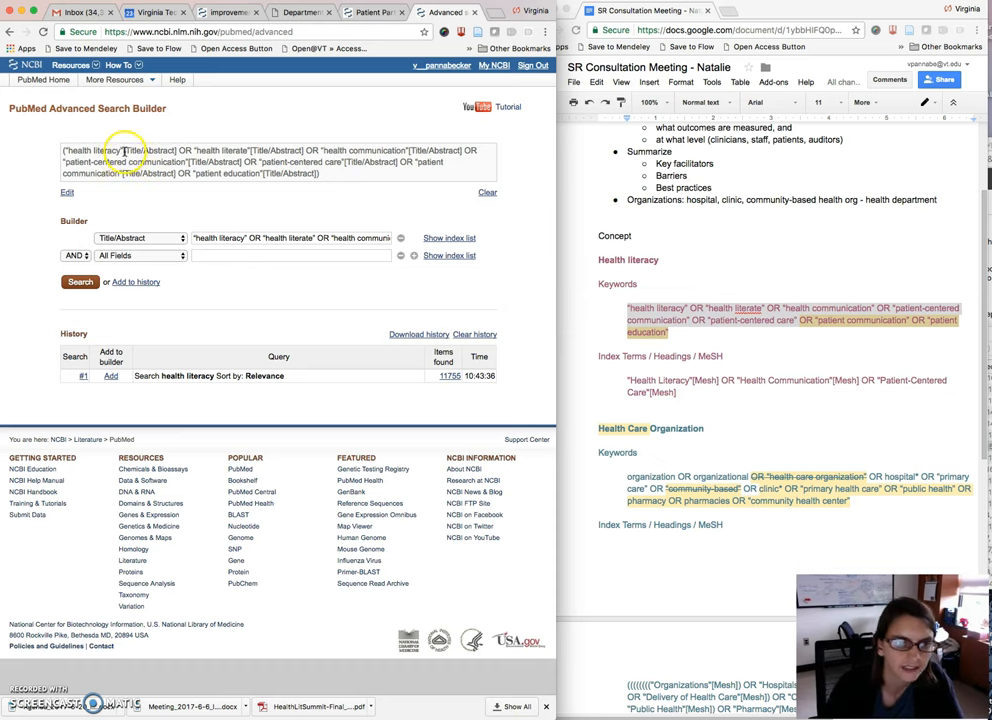
pyautogui.moveTo(172, 162)
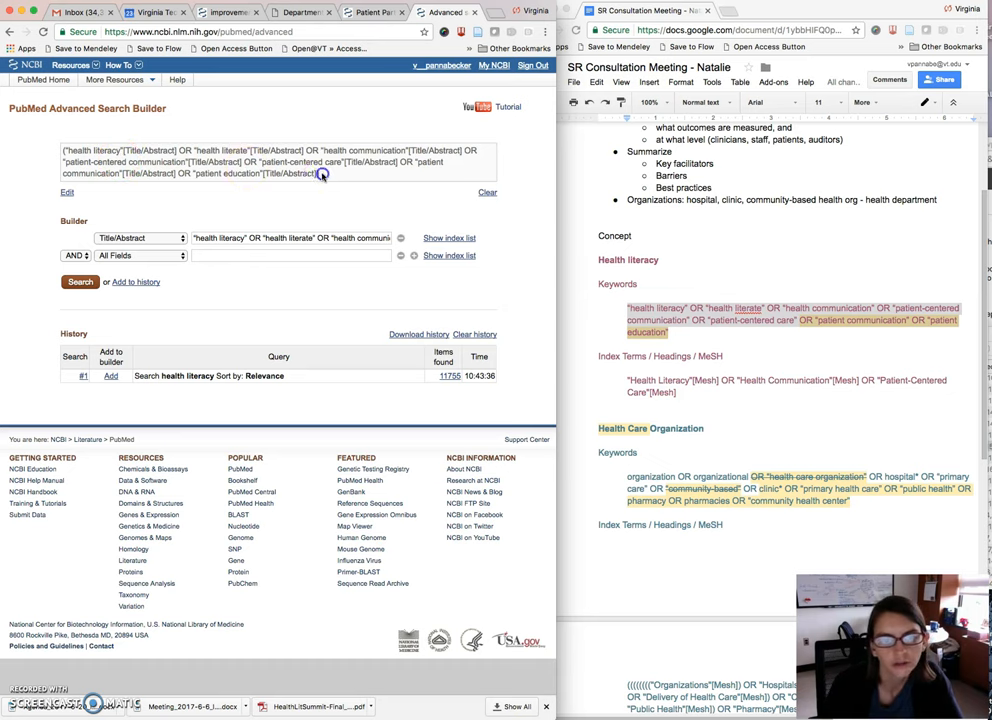
pyautogui.moveTo(320, 172); pyautogui.dragTo(64, 150)
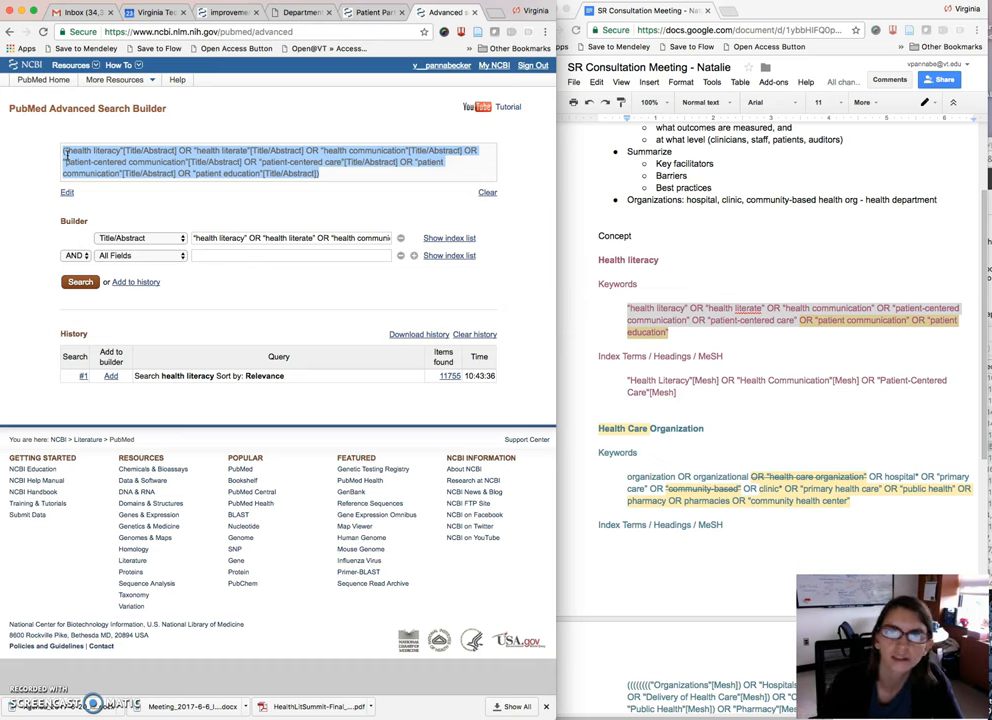
pyautogui.moveTo(312, 198)
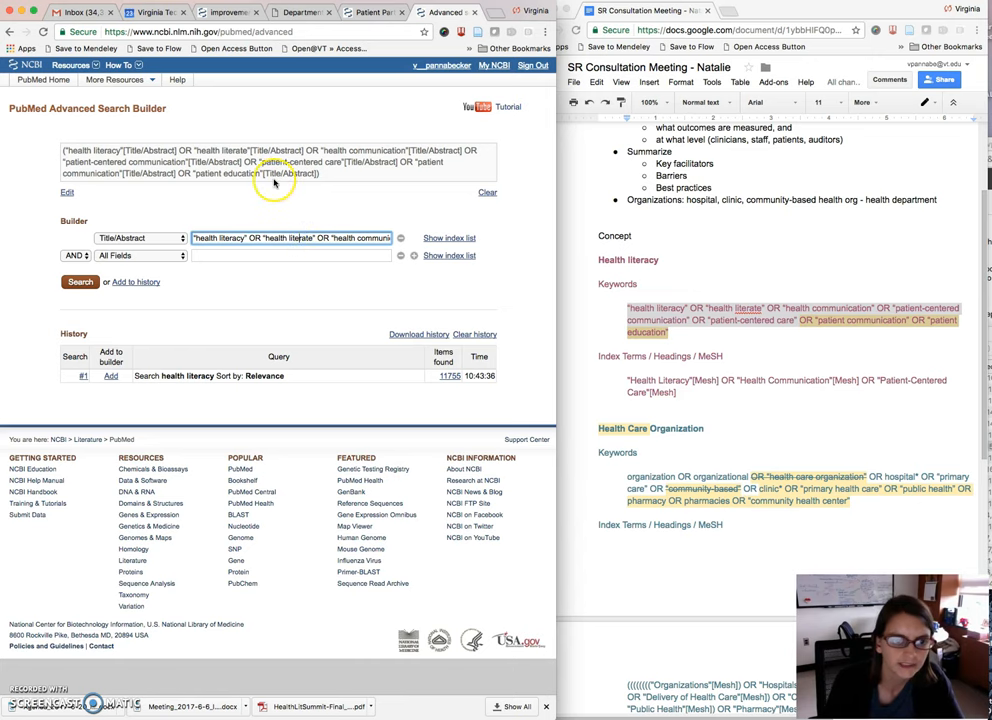
pyautogui.click(72, 280)
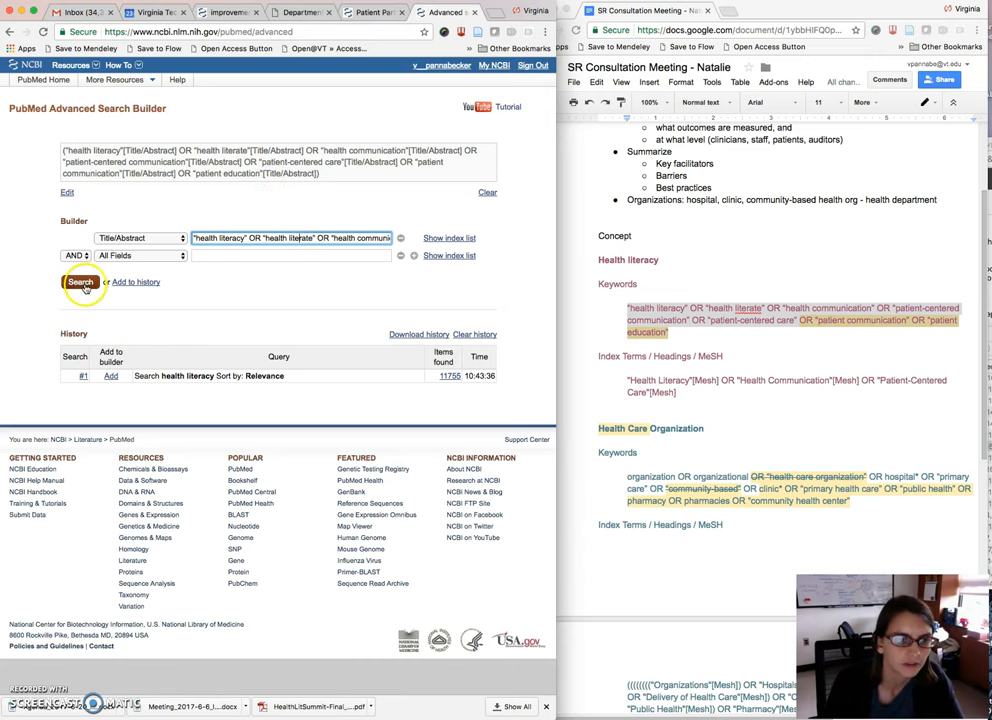
# Run the Title/Abstract health literacy search as #7 (27,588 results) and delete old query #1
pyautogui.click(78, 280)
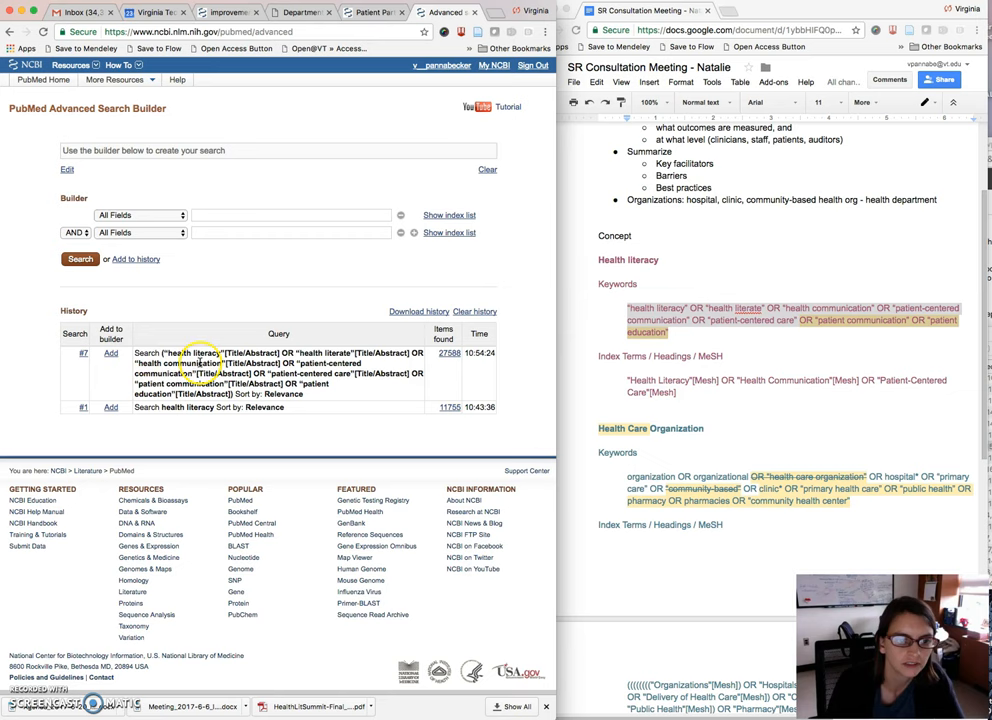
pyautogui.moveTo(212, 384)
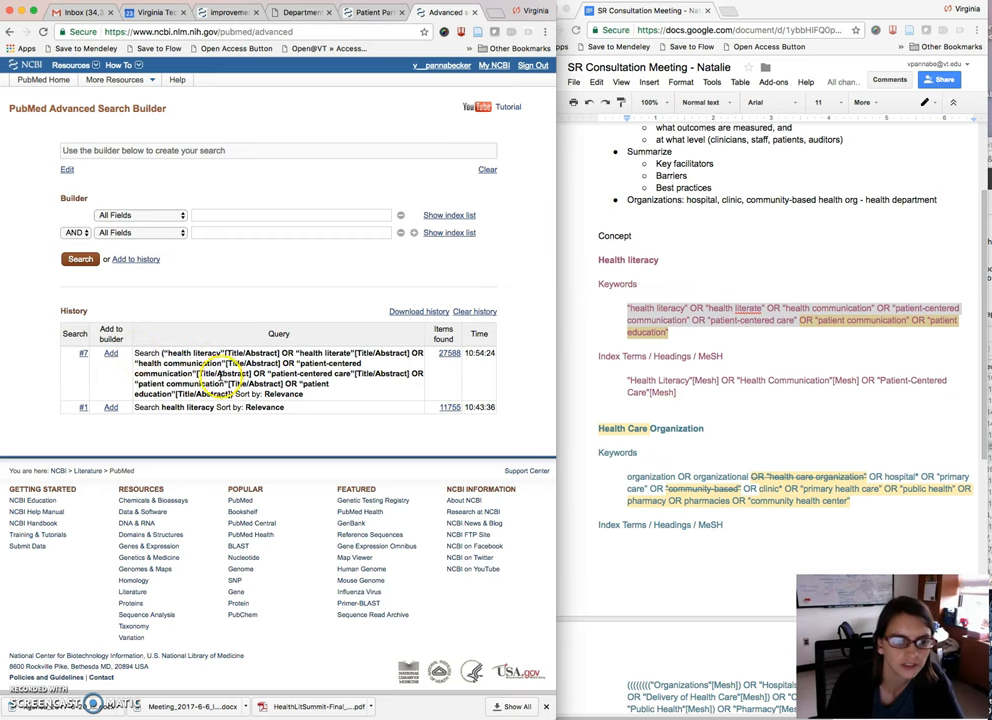
pyautogui.moveTo(178, 408)
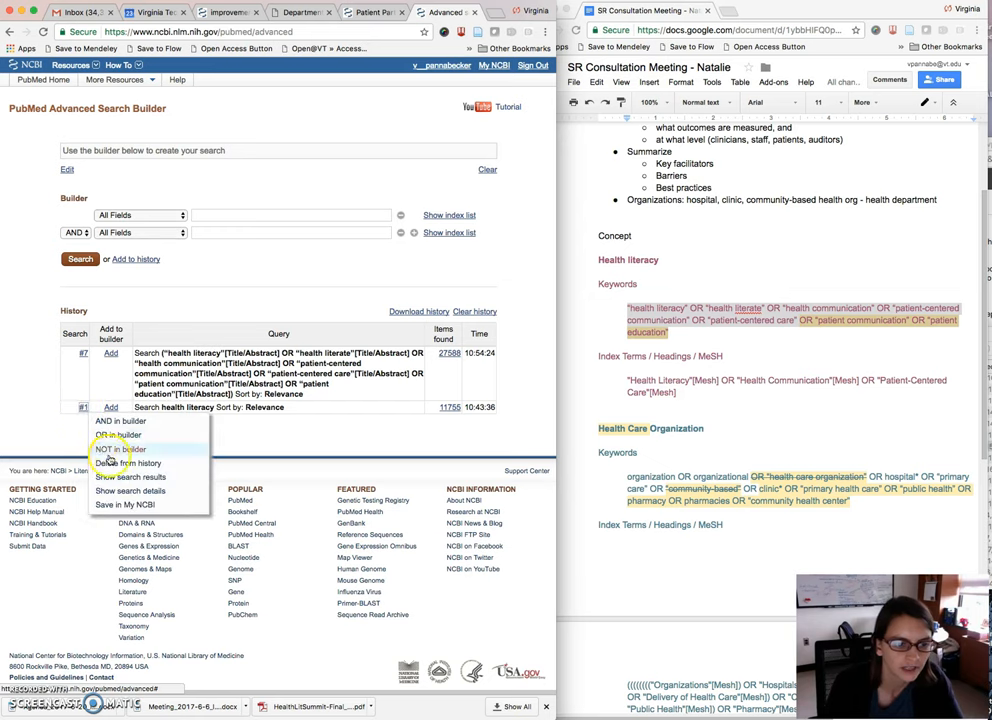
pyautogui.click(124, 464)
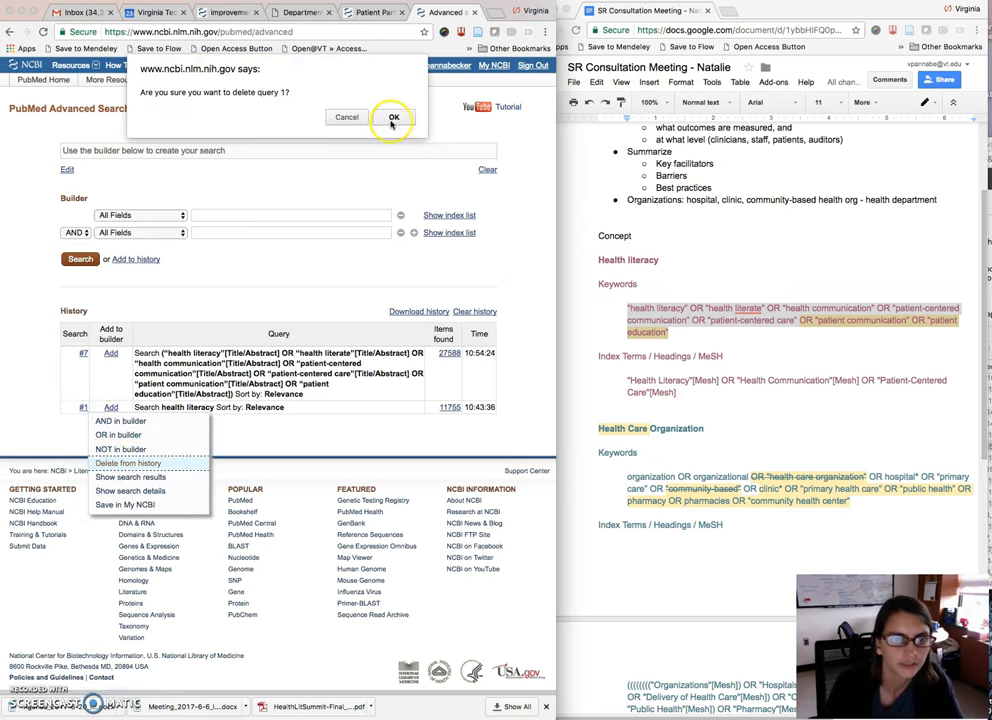
pyautogui.click(398, 116)
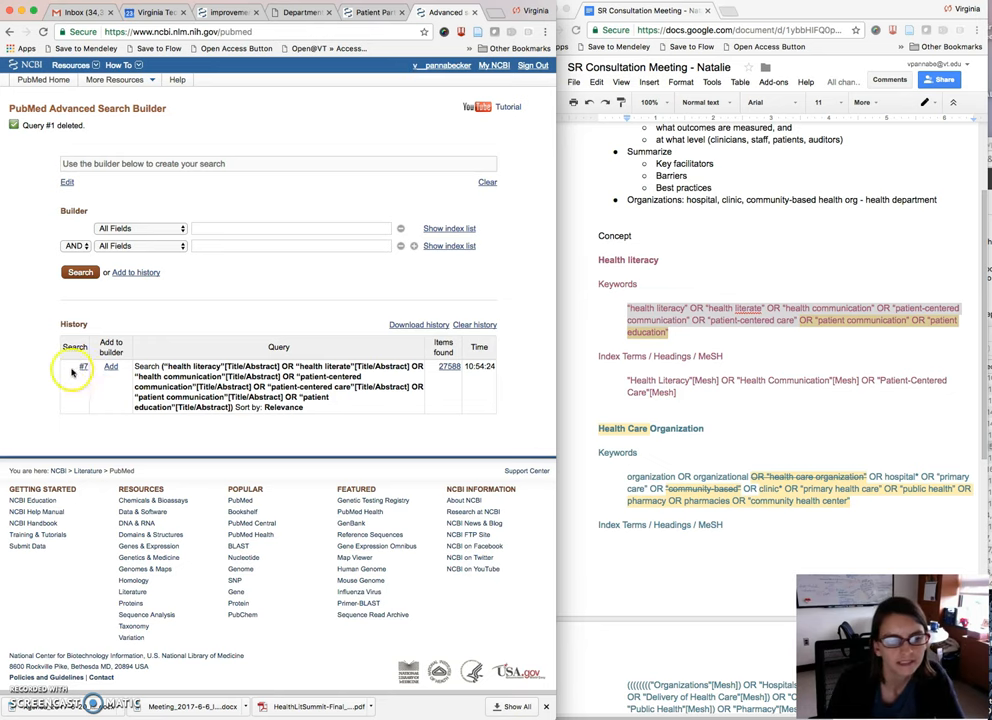
pyautogui.moveTo(82, 368)
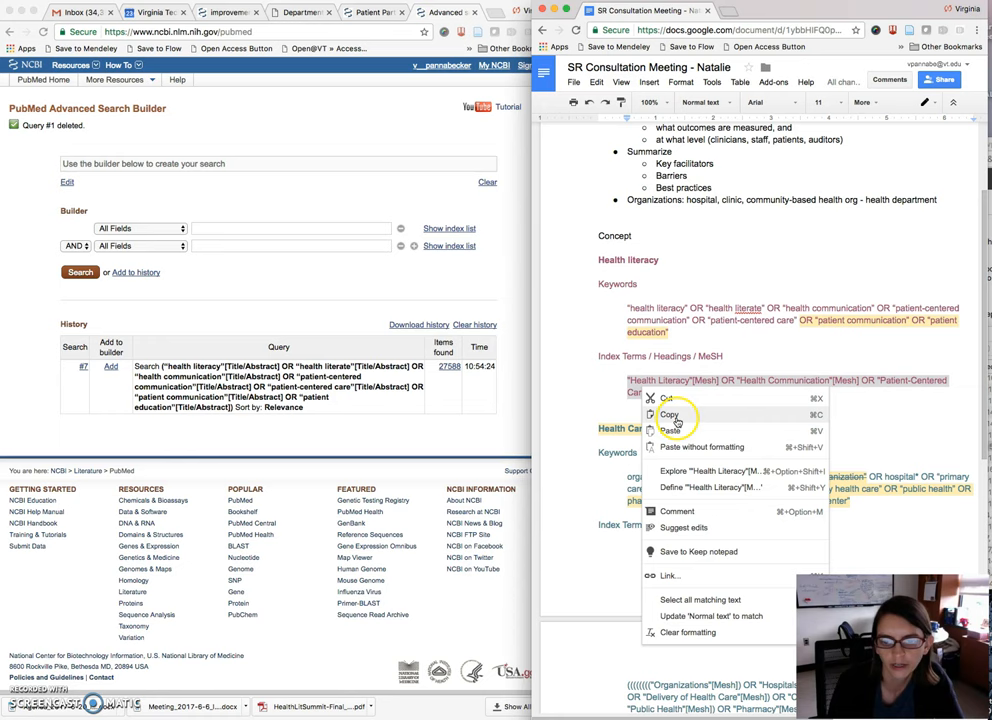
# Search the health literacy, health communication and patient-centered care headings as MeSH Terms (#8)
pyautogui.click(674, 418)
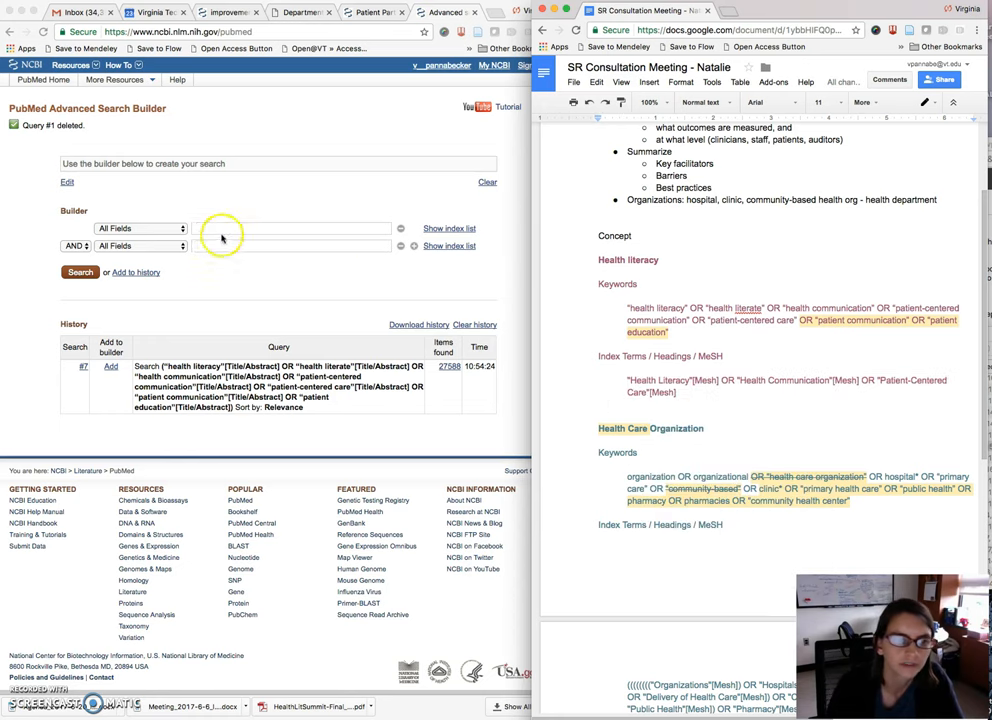
pyautogui.click(204, 228)
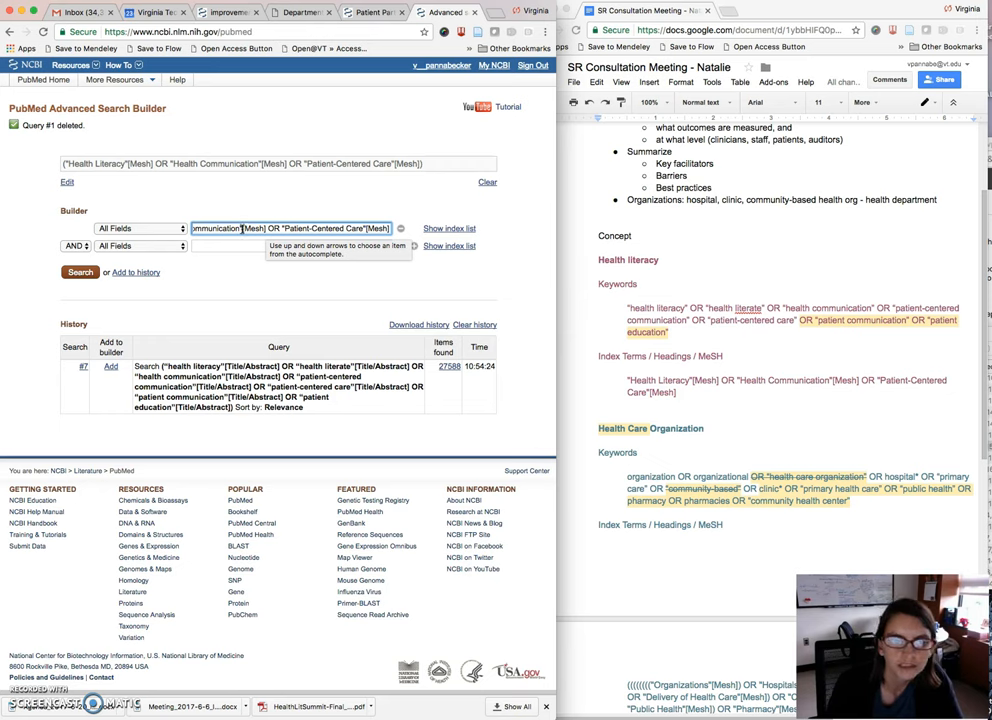
pyautogui.click(140, 228)
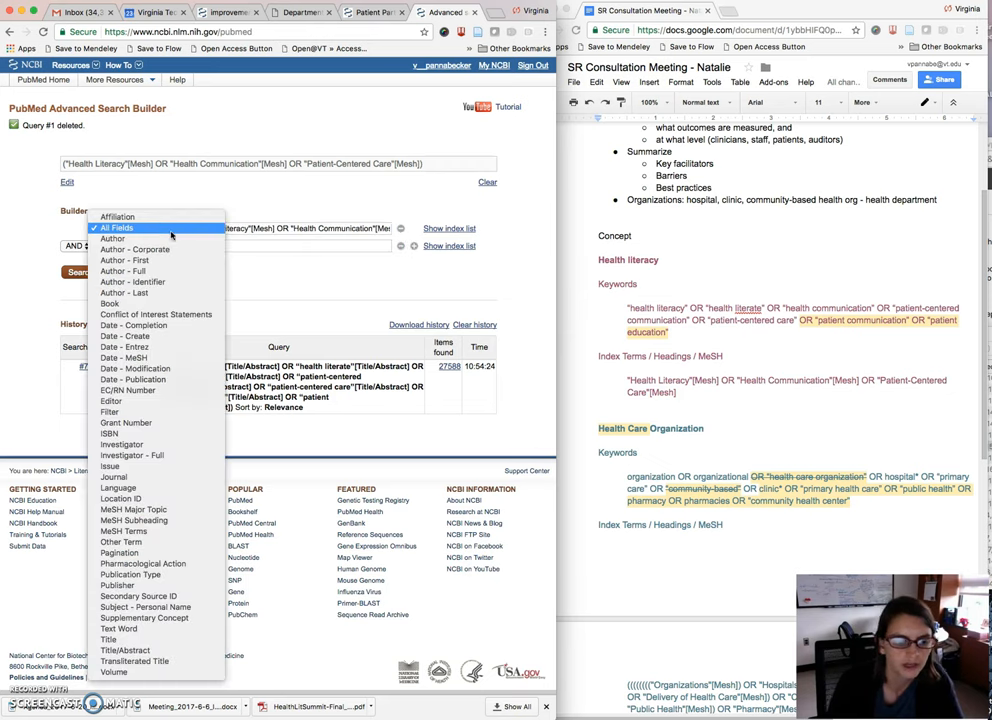
pyautogui.moveTo(134, 518)
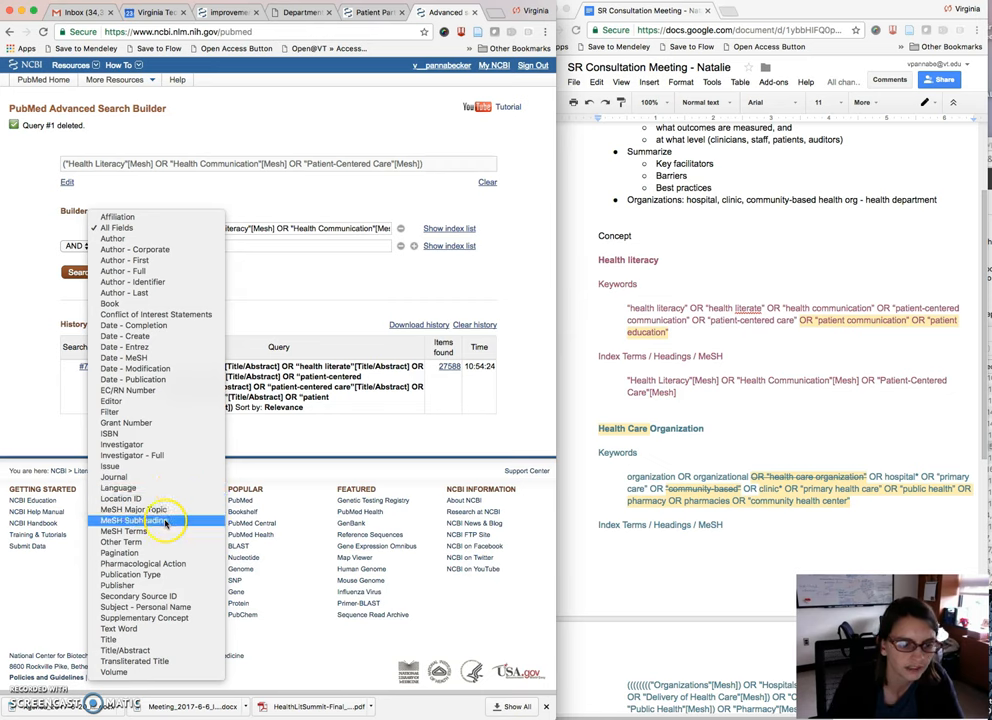
pyautogui.click(126, 528)
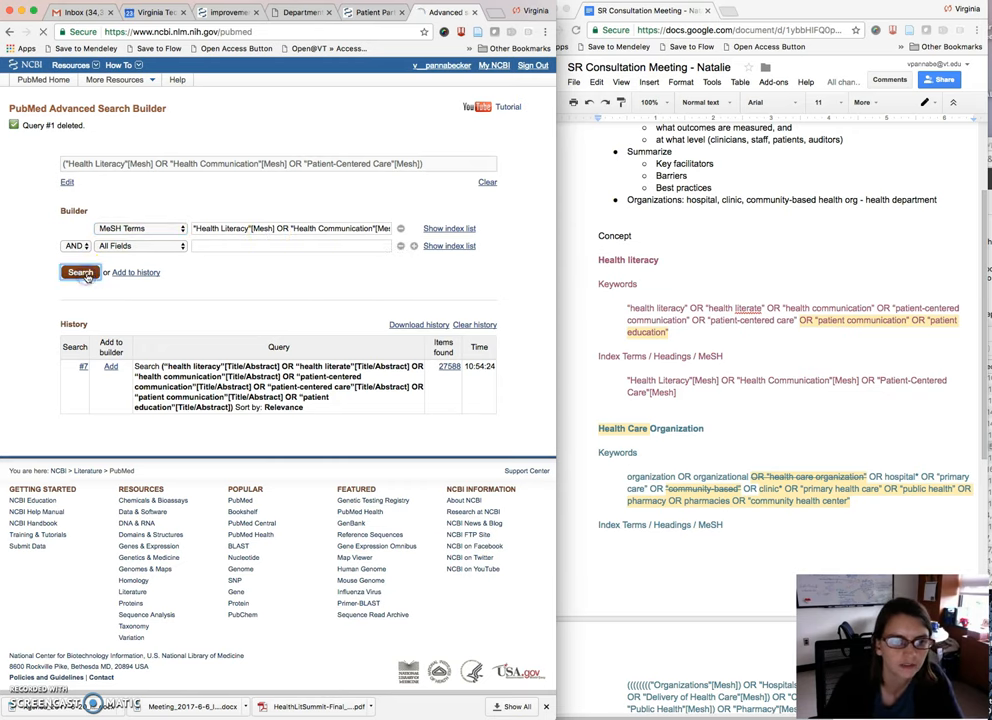
pyautogui.click(78, 272)
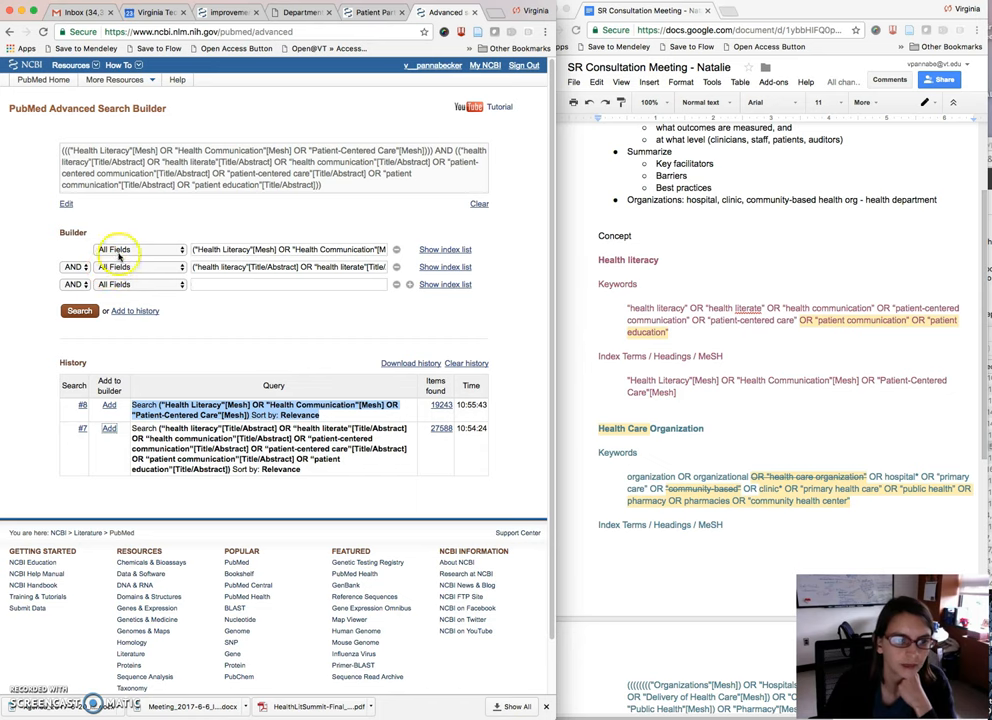
pyautogui.moveTo(244, 248)
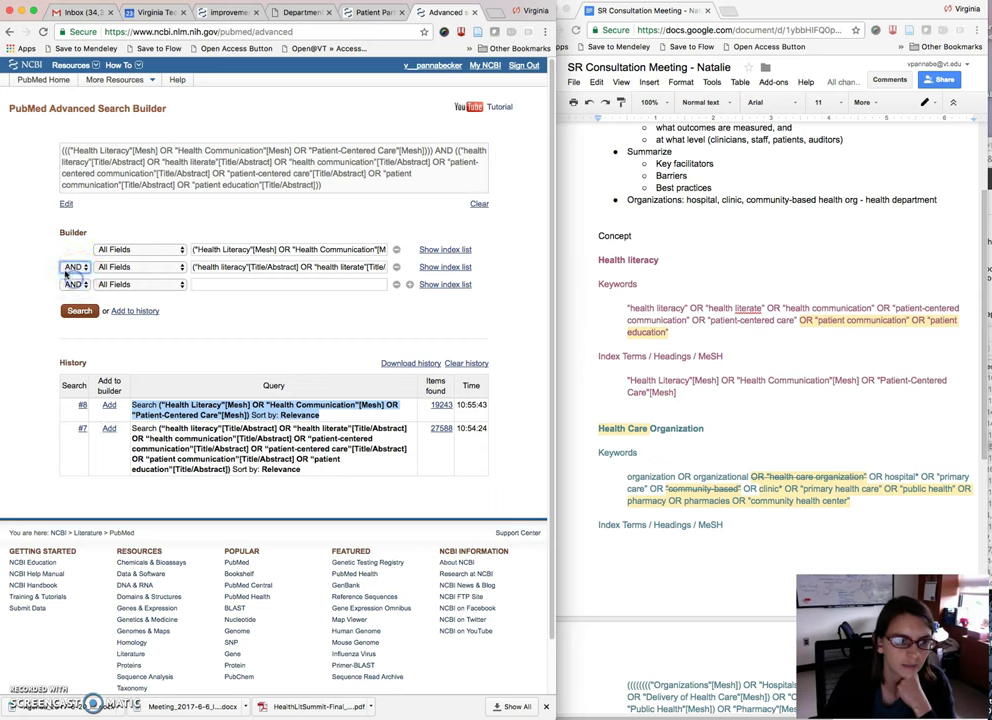
# Combine searches #8 and #7 with OR into #9
pyautogui.click(76, 268)
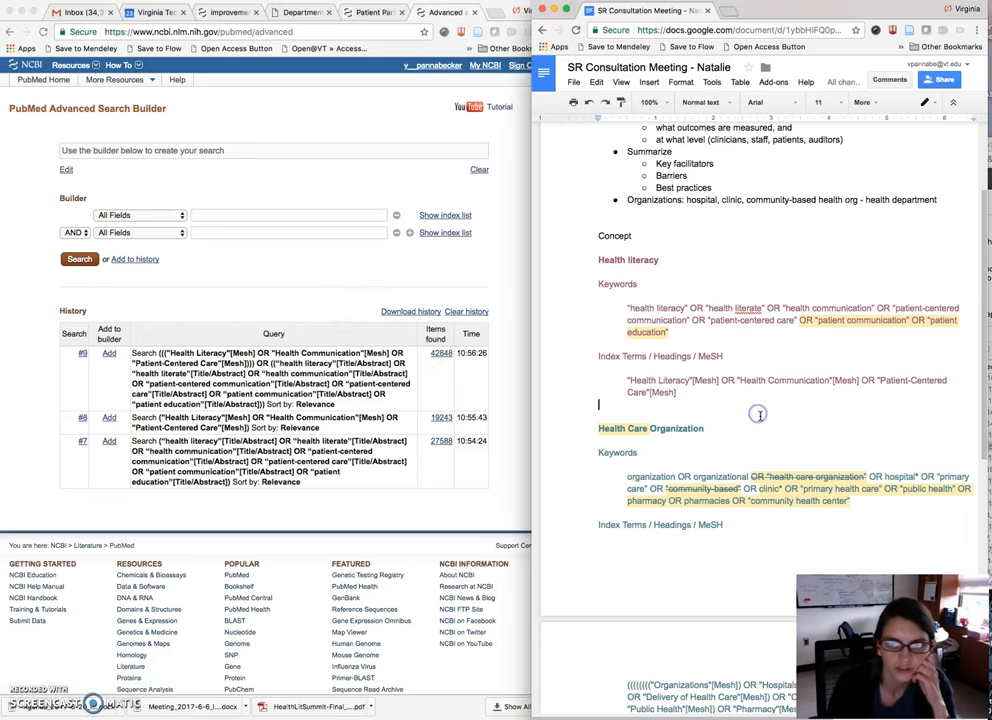
# Copy the health care organization keywords from the doc and run them as search #10
pyautogui.scroll(-3)
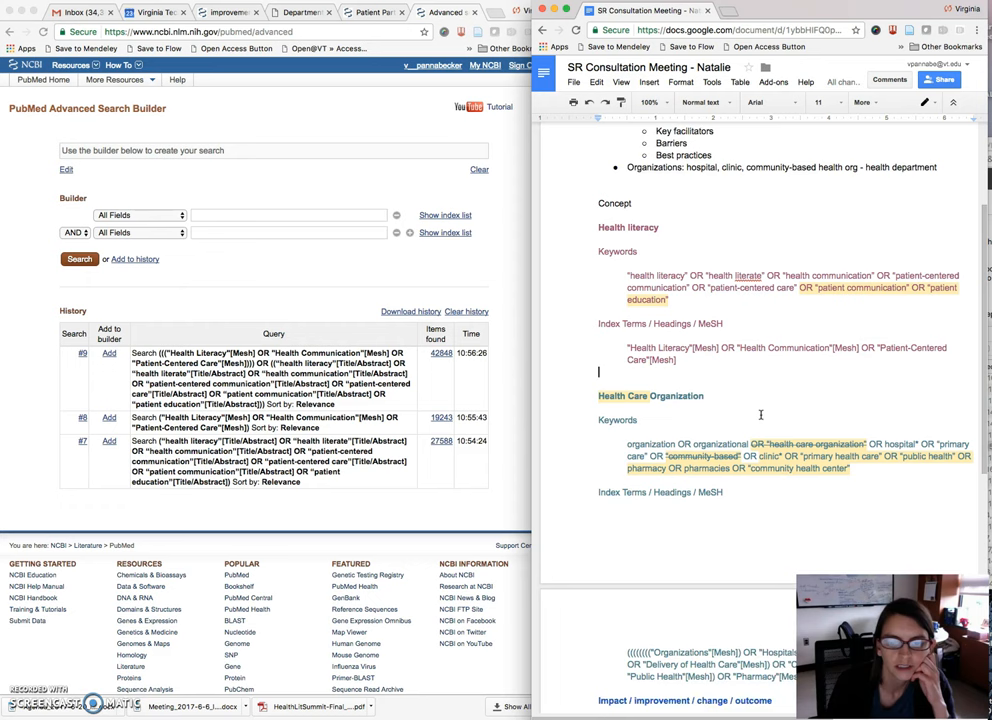
pyautogui.scroll(-3)
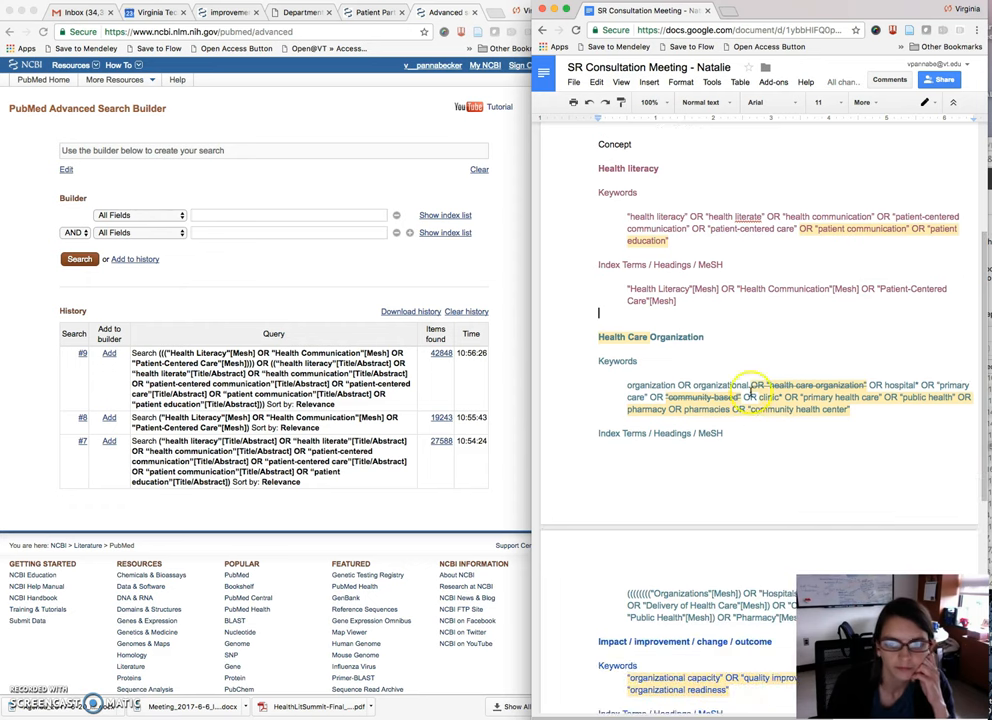
pyautogui.moveTo(626, 384); pyautogui.dragTo(836, 408)
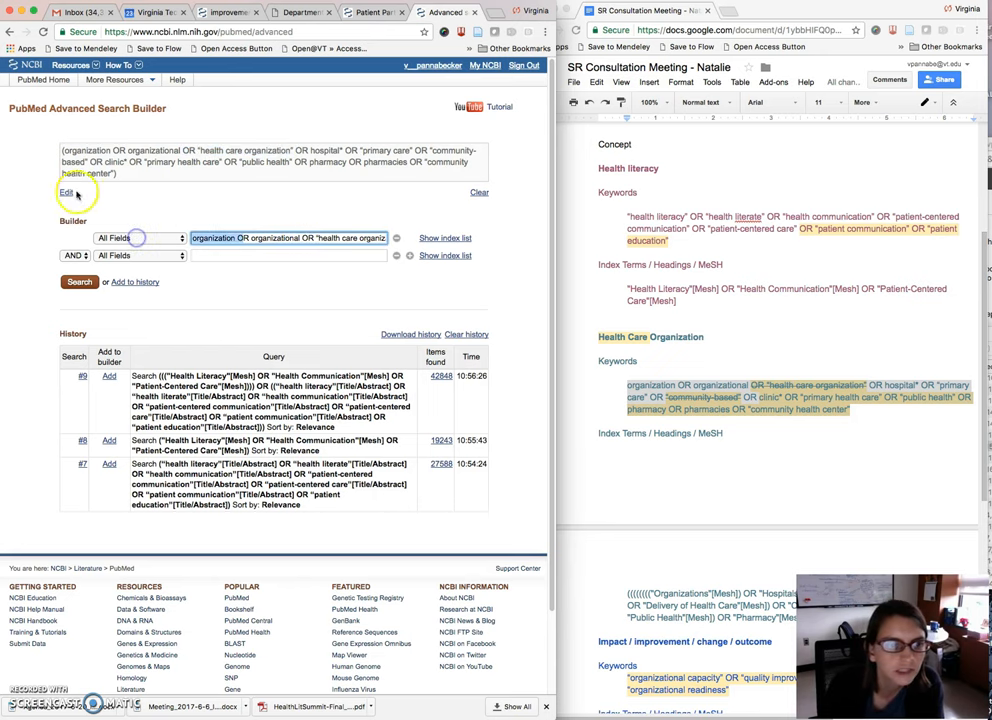
pyautogui.click(40, 192)
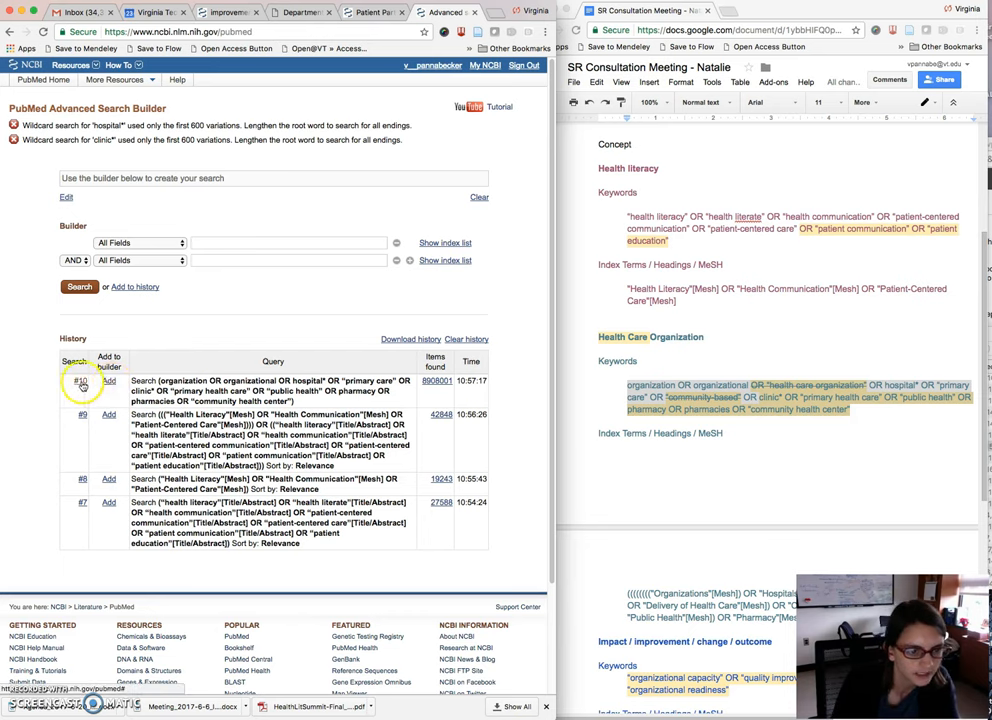
# Delete the untagged organization search #10 from history
pyautogui.click(80, 370)
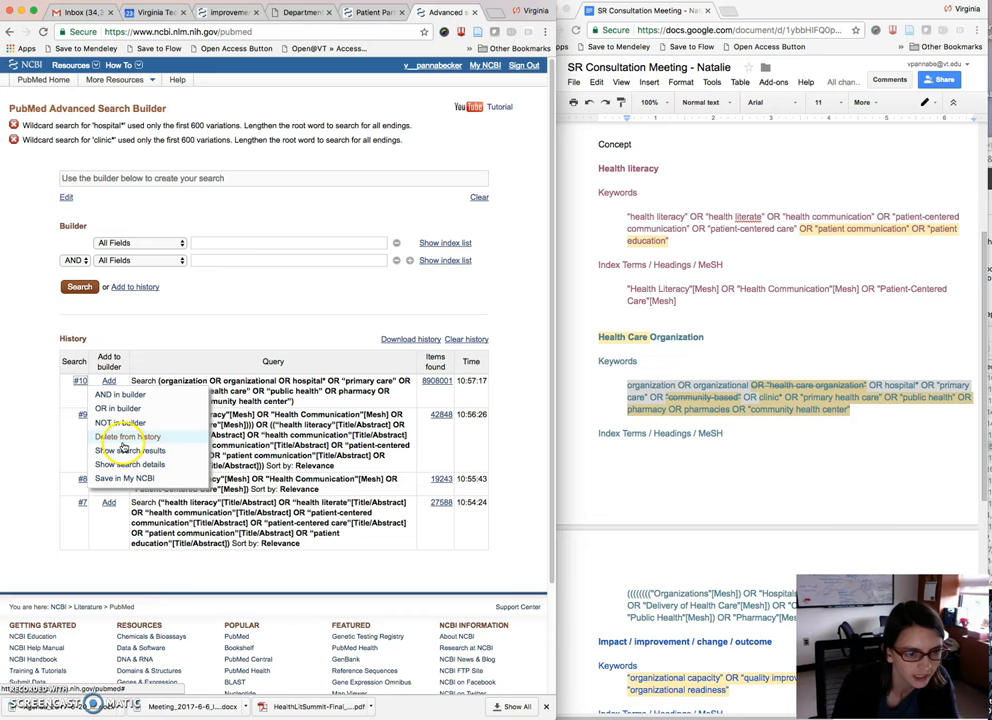
pyautogui.click(120, 436)
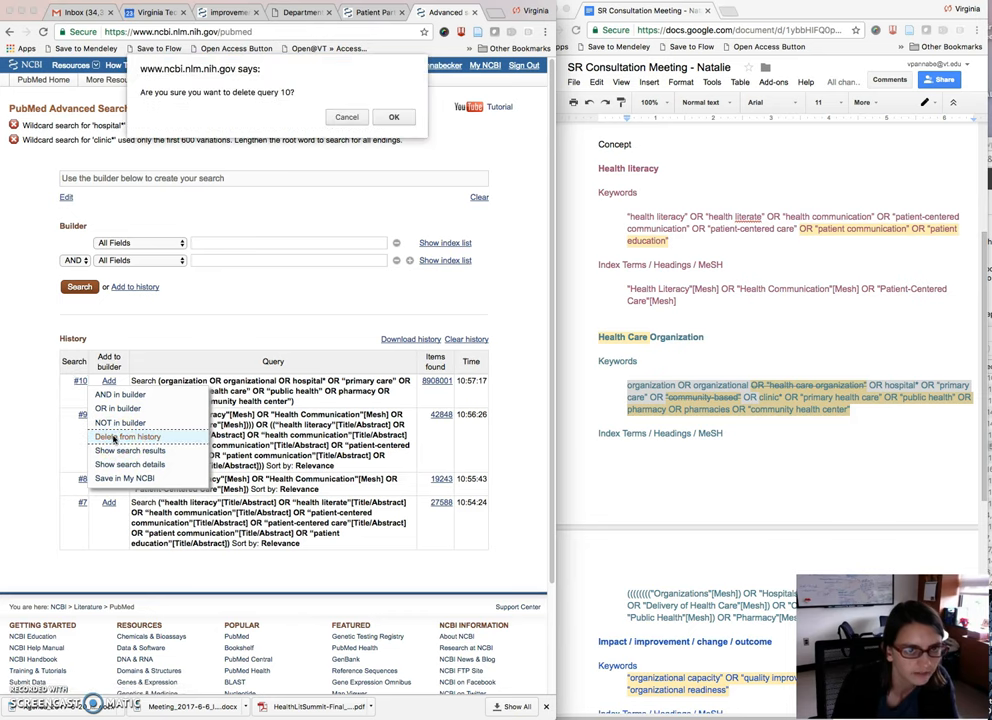
pyautogui.click(392, 116)
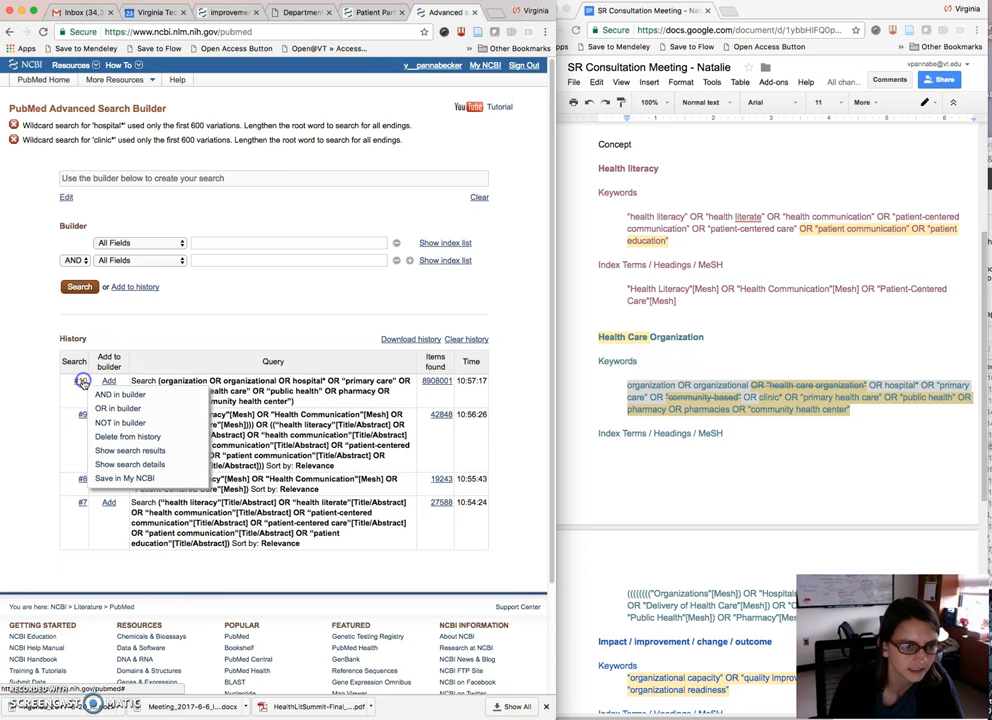
# Rerun the organization keywords restricted to Title/Abstract as the new #10
pyautogui.click(136, 436)
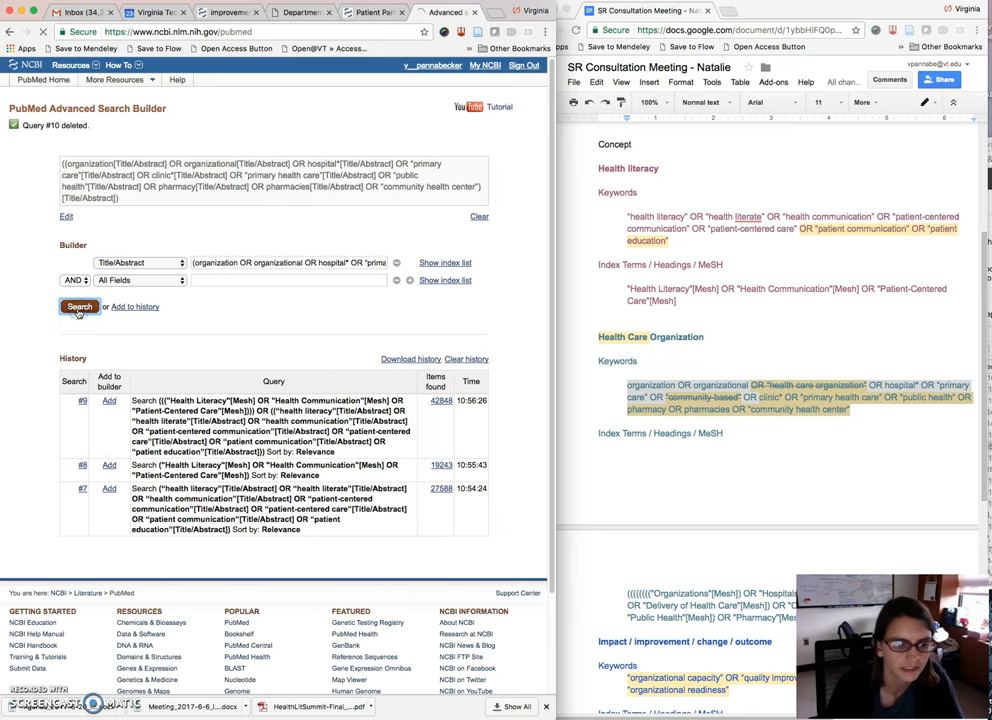
pyautogui.click(76, 308)
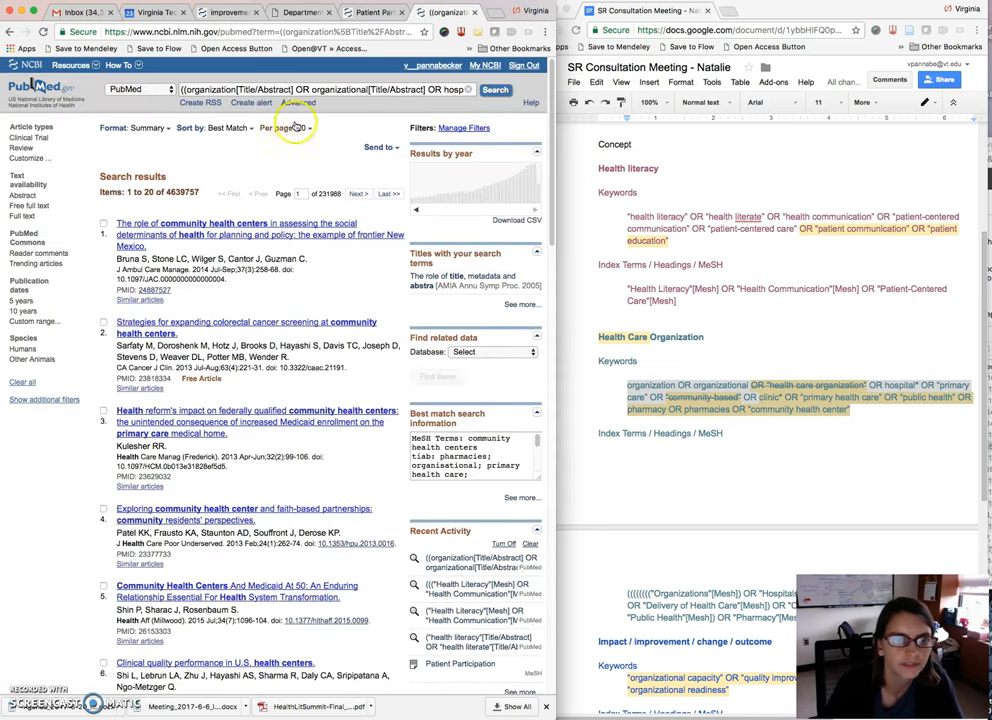
pyautogui.click(292, 104)
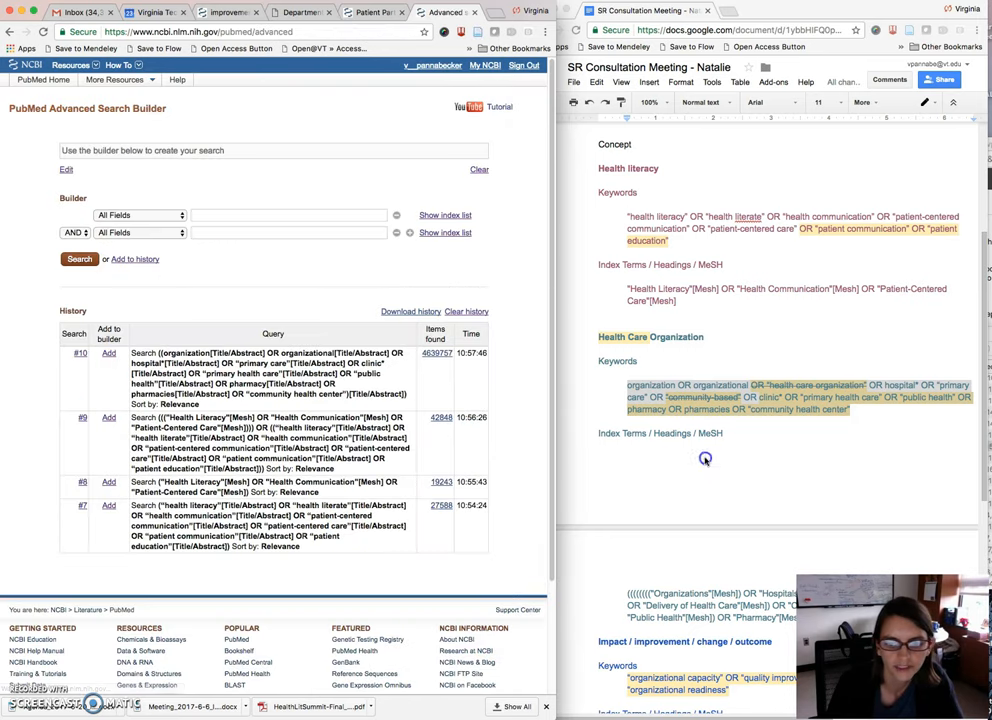
# Search the organization headings (hospitals, primary care, etc.) as MeSH Terms, creating #11
pyautogui.scroll(-3)
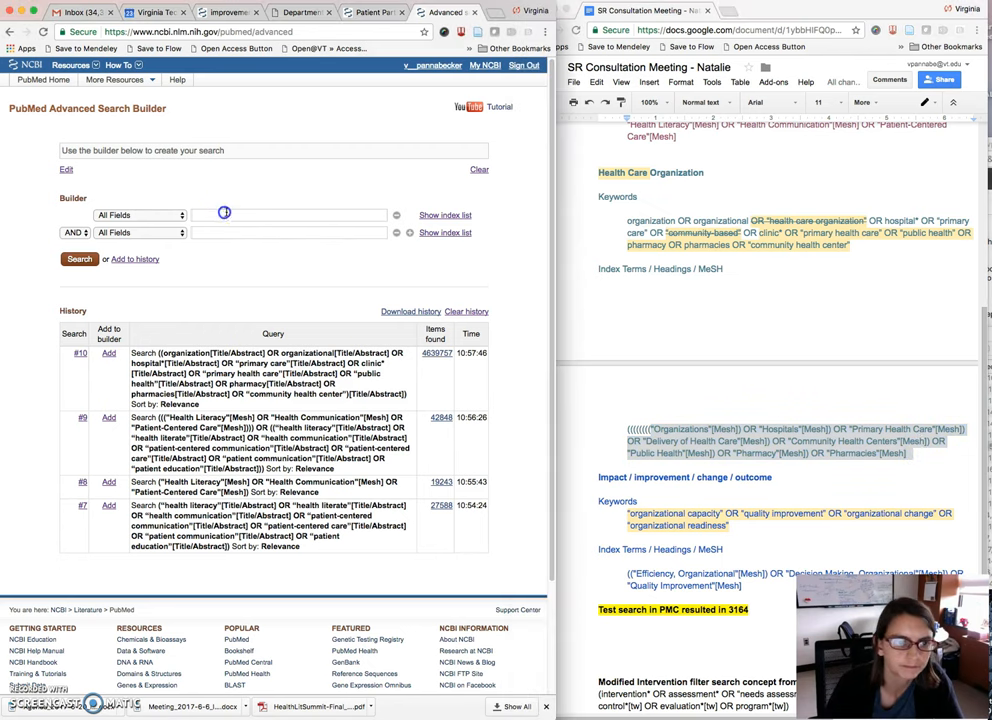
pyautogui.click(140, 214)
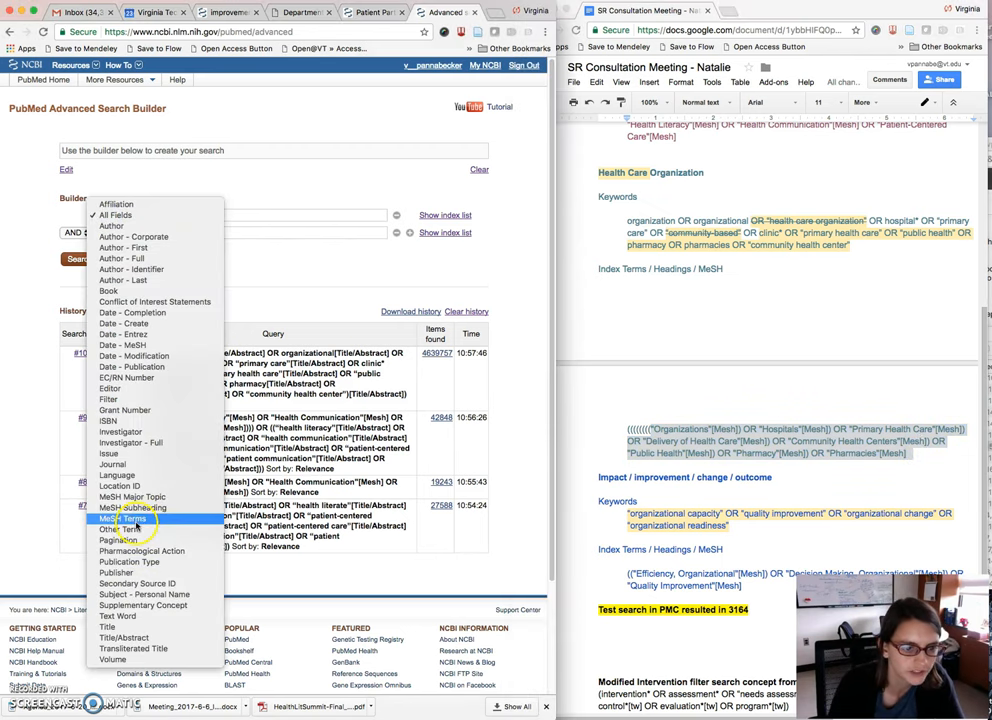
pyautogui.click(116, 516)
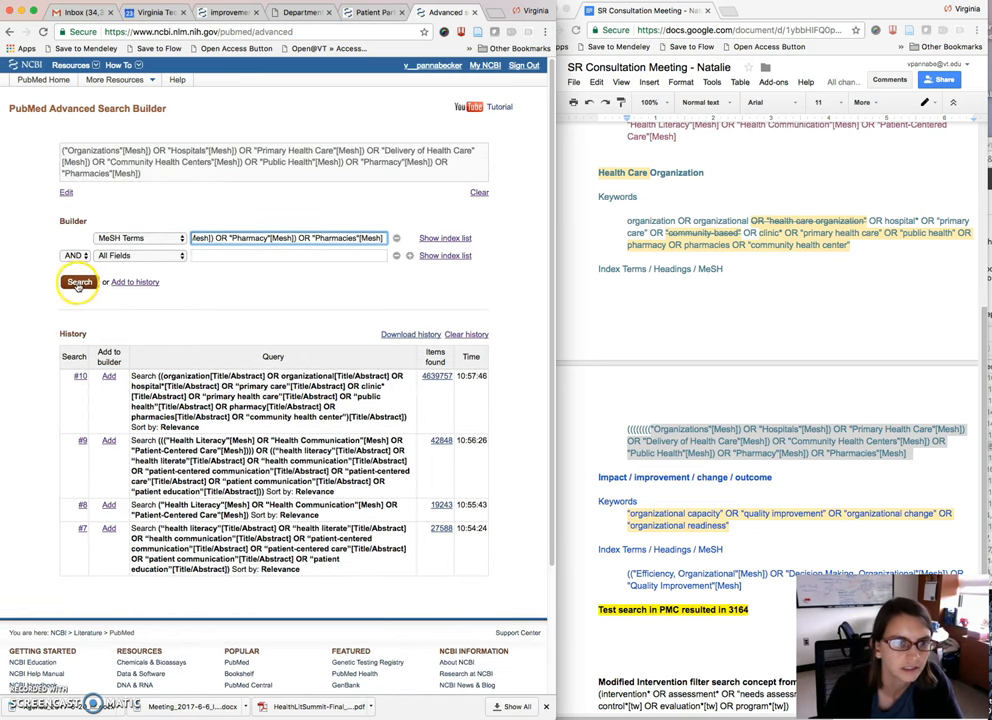
pyautogui.click(72, 282)
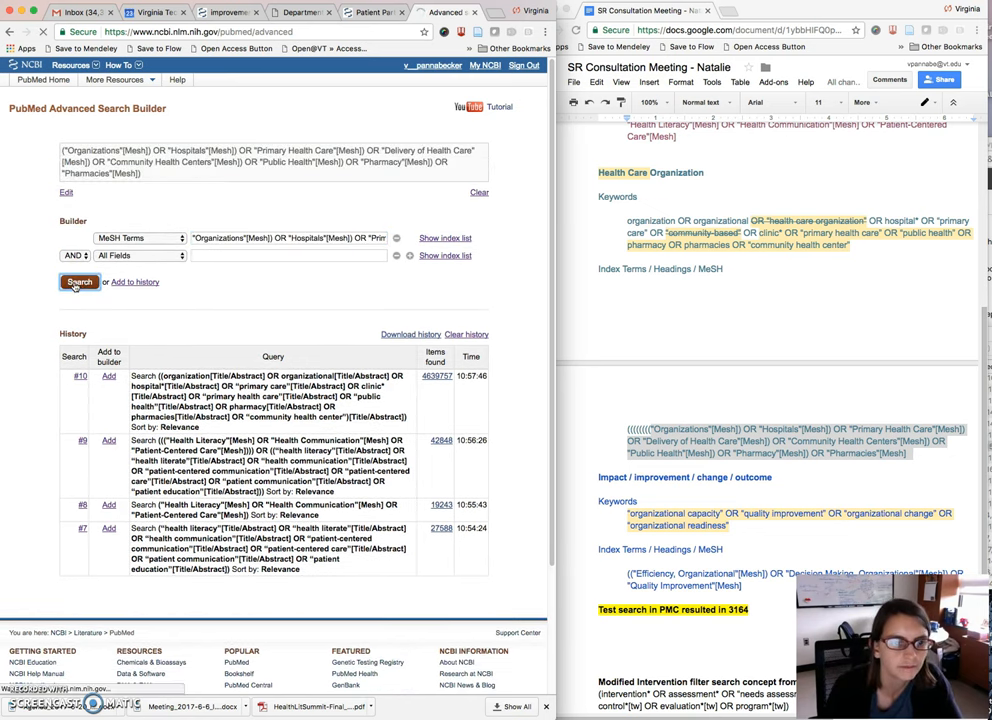
pyautogui.click(72, 282)
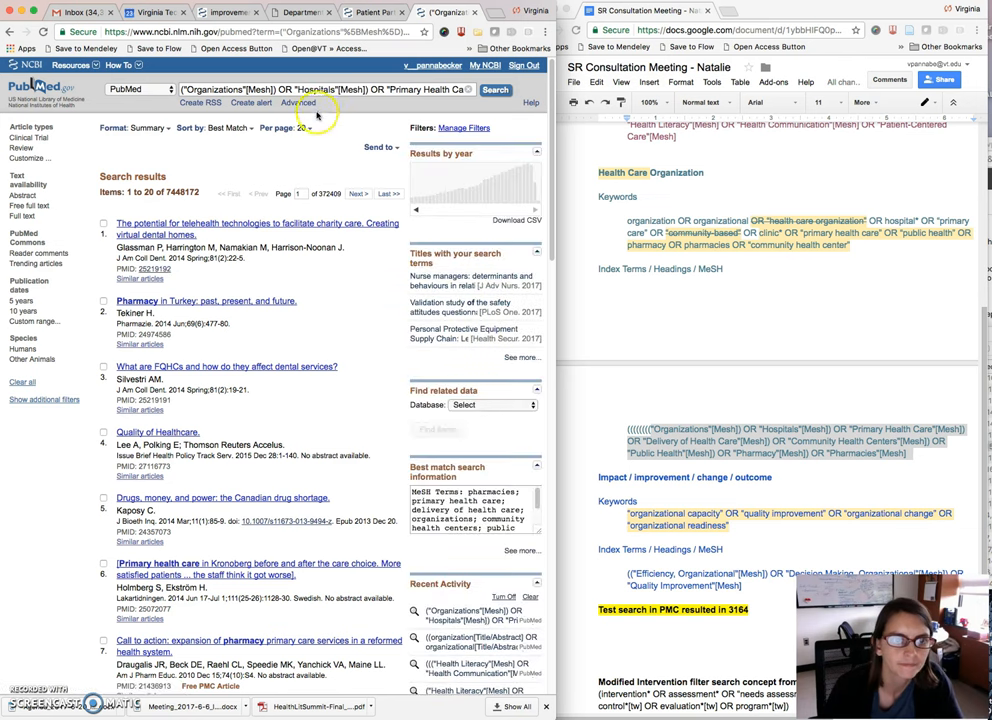
pyautogui.click(290, 104)
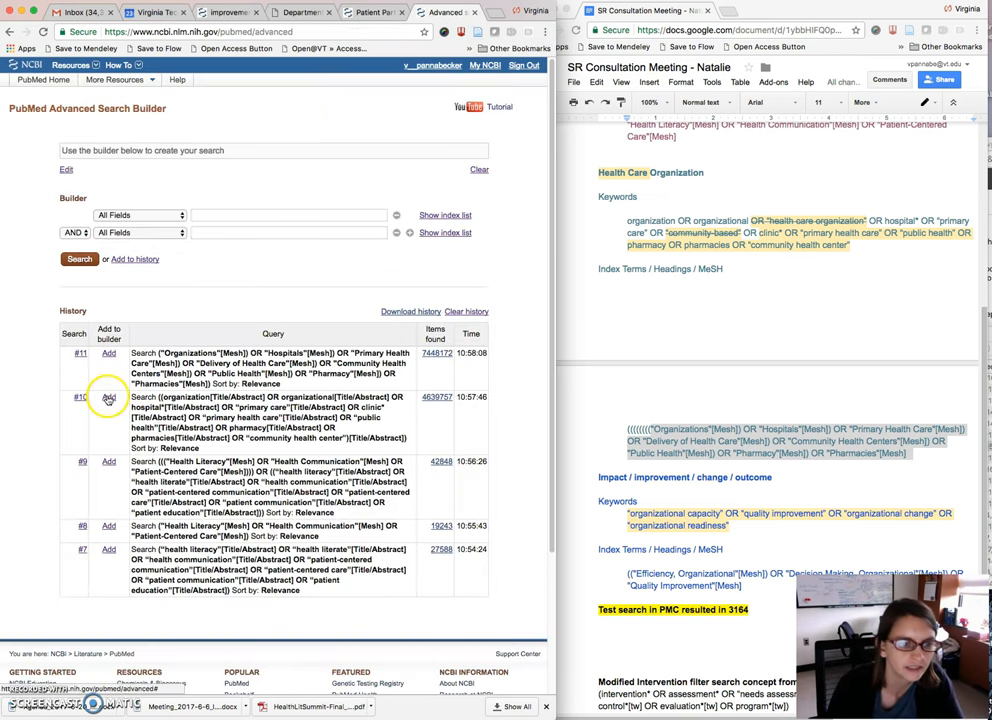
# Combine searches #10 and #11 with OR and run it as #12
pyautogui.click(136, 392)
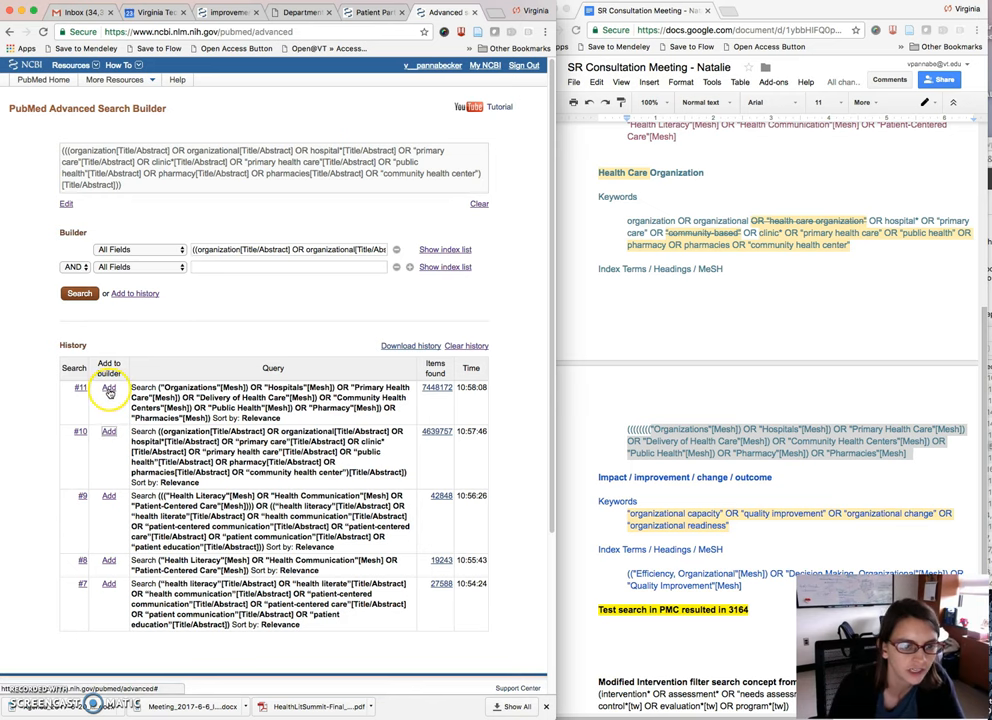
pyautogui.click(104, 388)
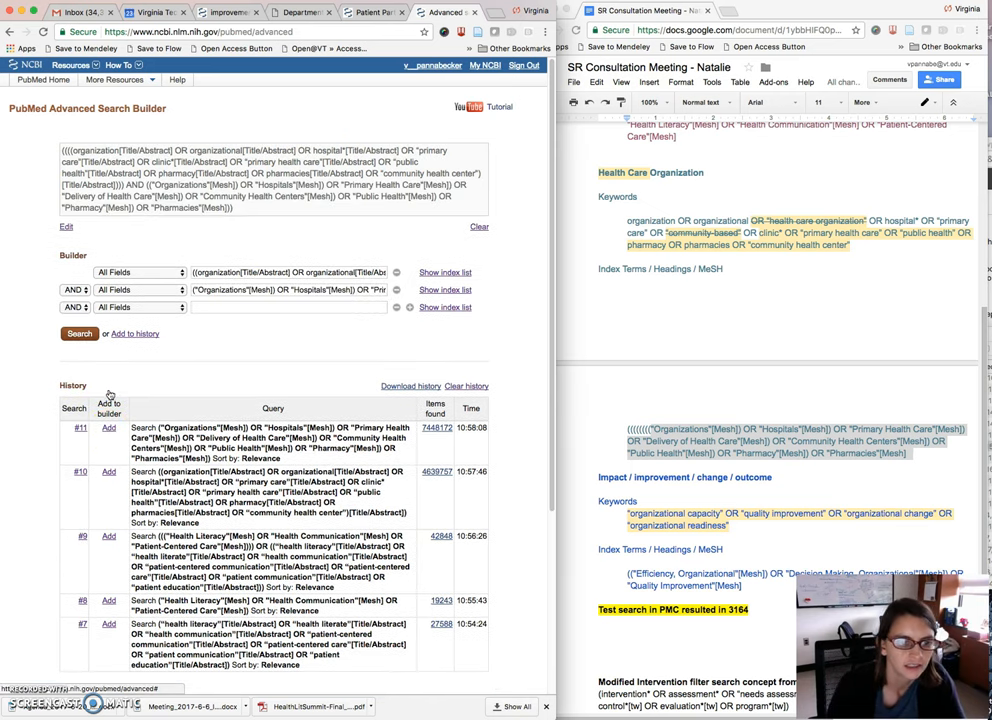
pyautogui.click(78, 290)
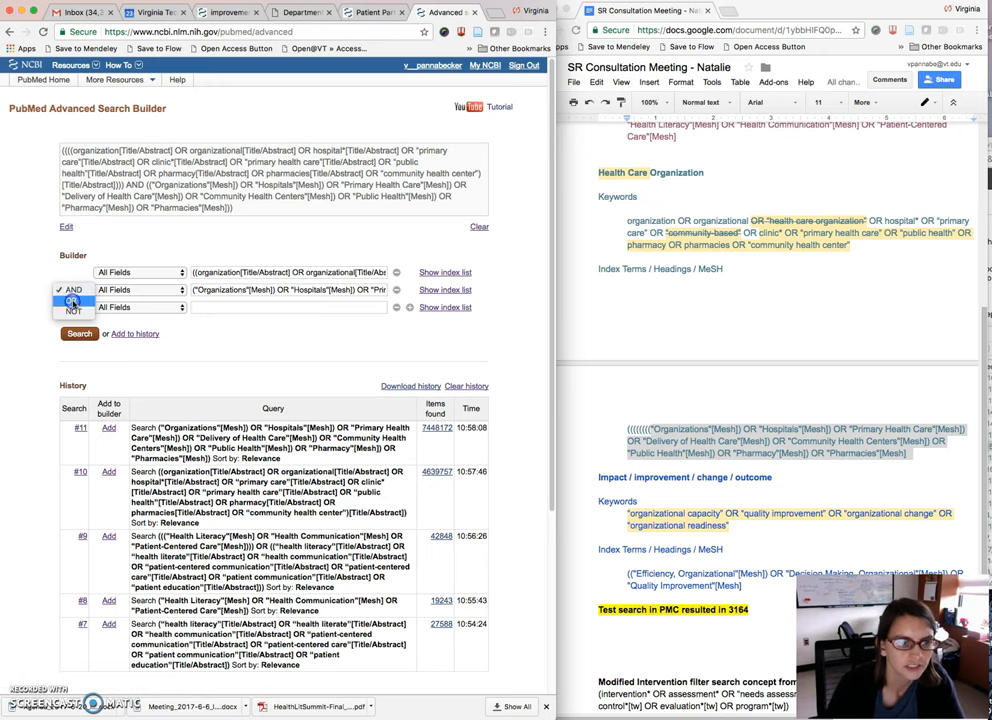
pyautogui.click(64, 316)
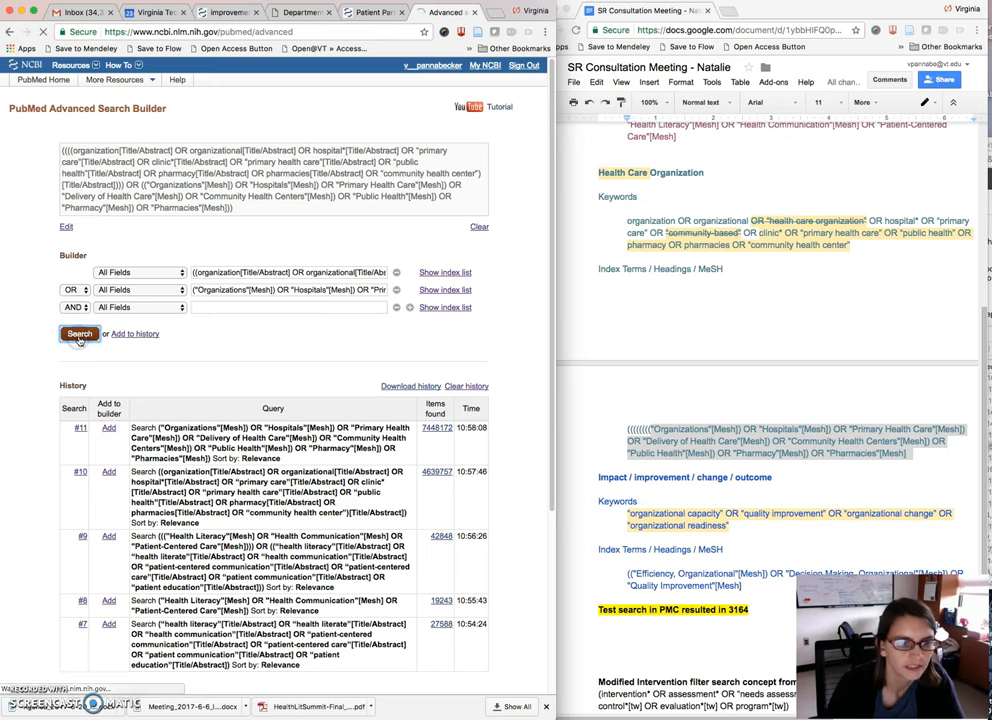
pyautogui.click(76, 334)
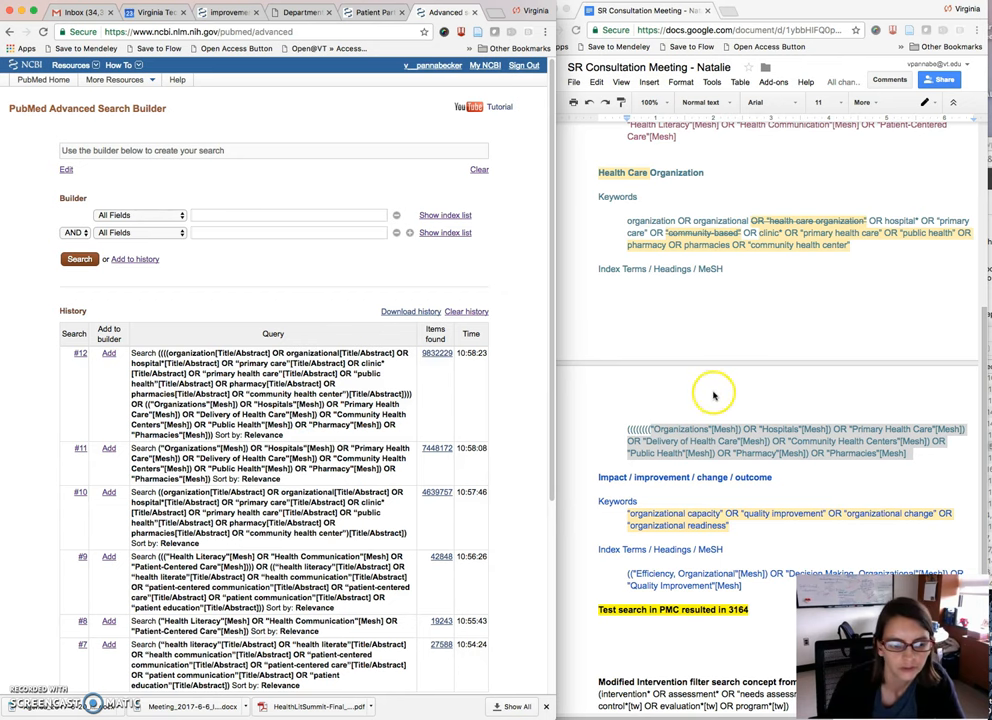
# Scroll through the history to review the improvement searches #13–#15 and the AND-joined builder query
pyautogui.scroll(-3)
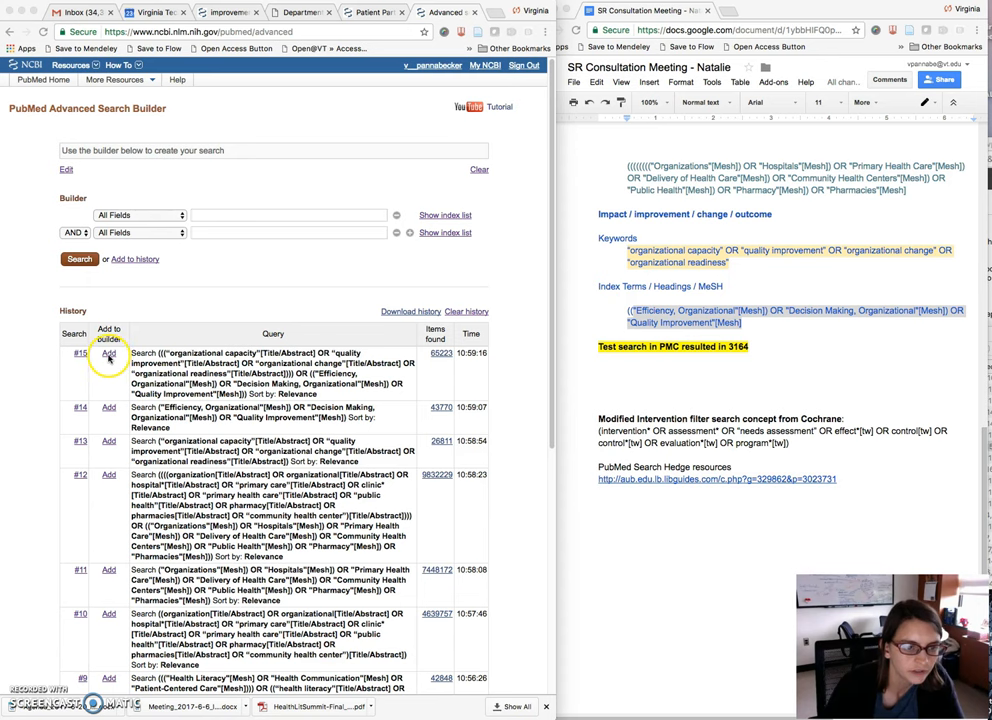
pyautogui.scroll(-3)
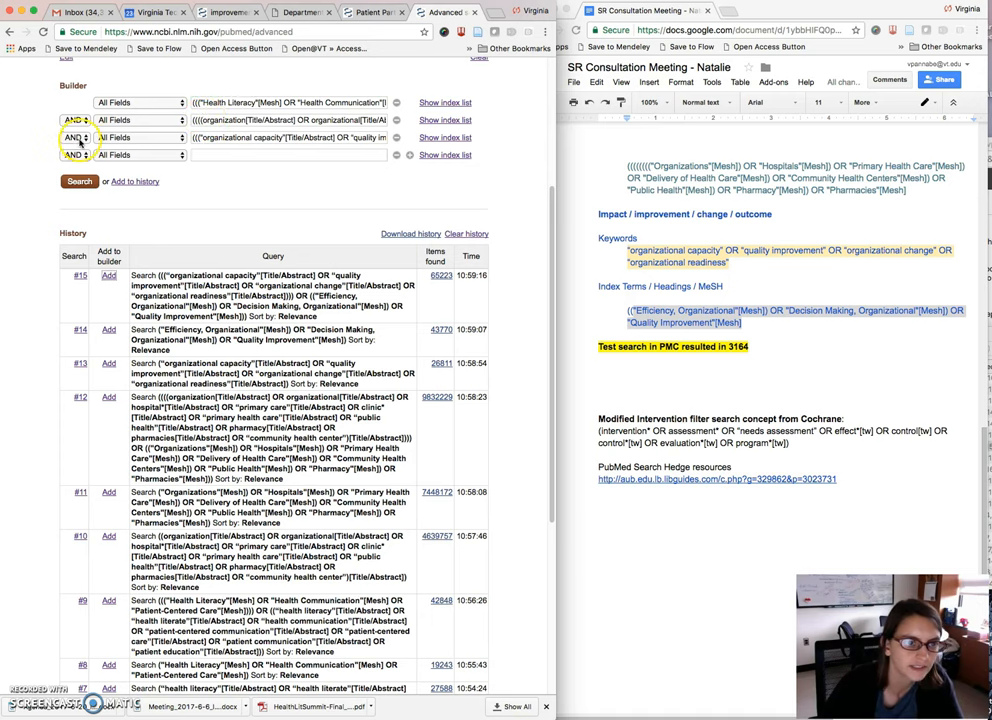
# Run the final search ANDing the health literacy, organization and improvement sets to show results
pyautogui.click(76, 180)
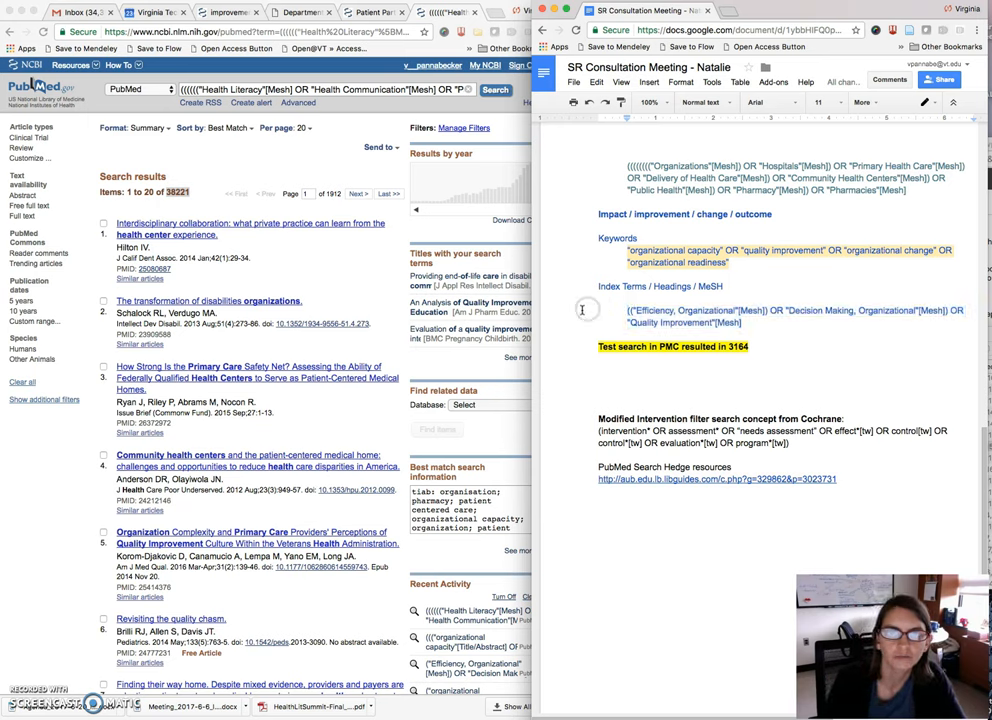
pyautogui.moveTo(590, 308)
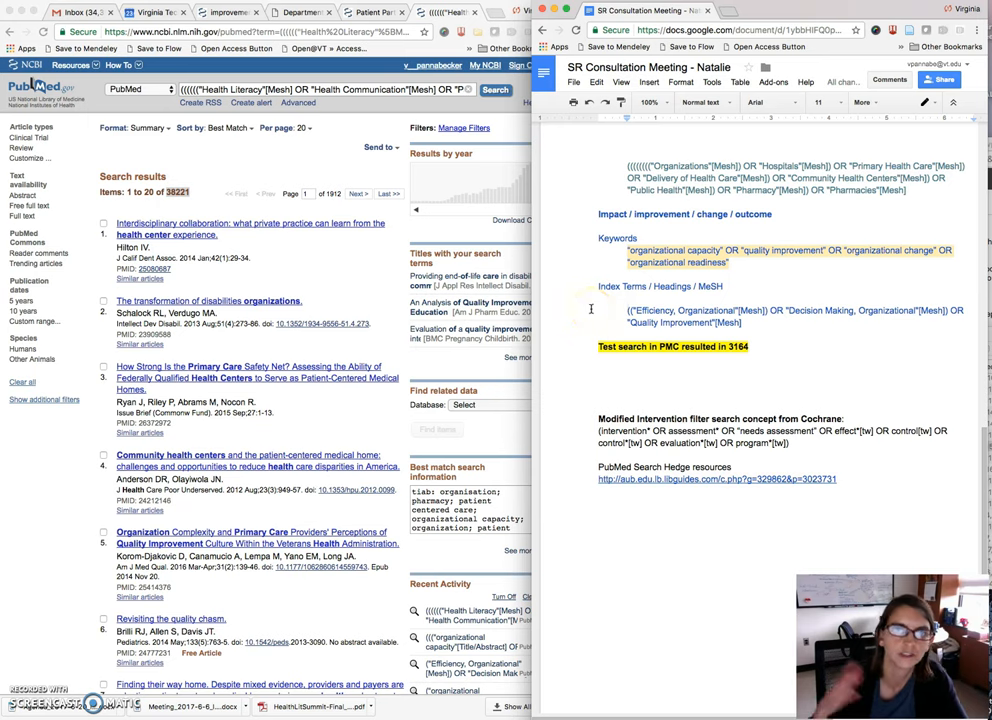